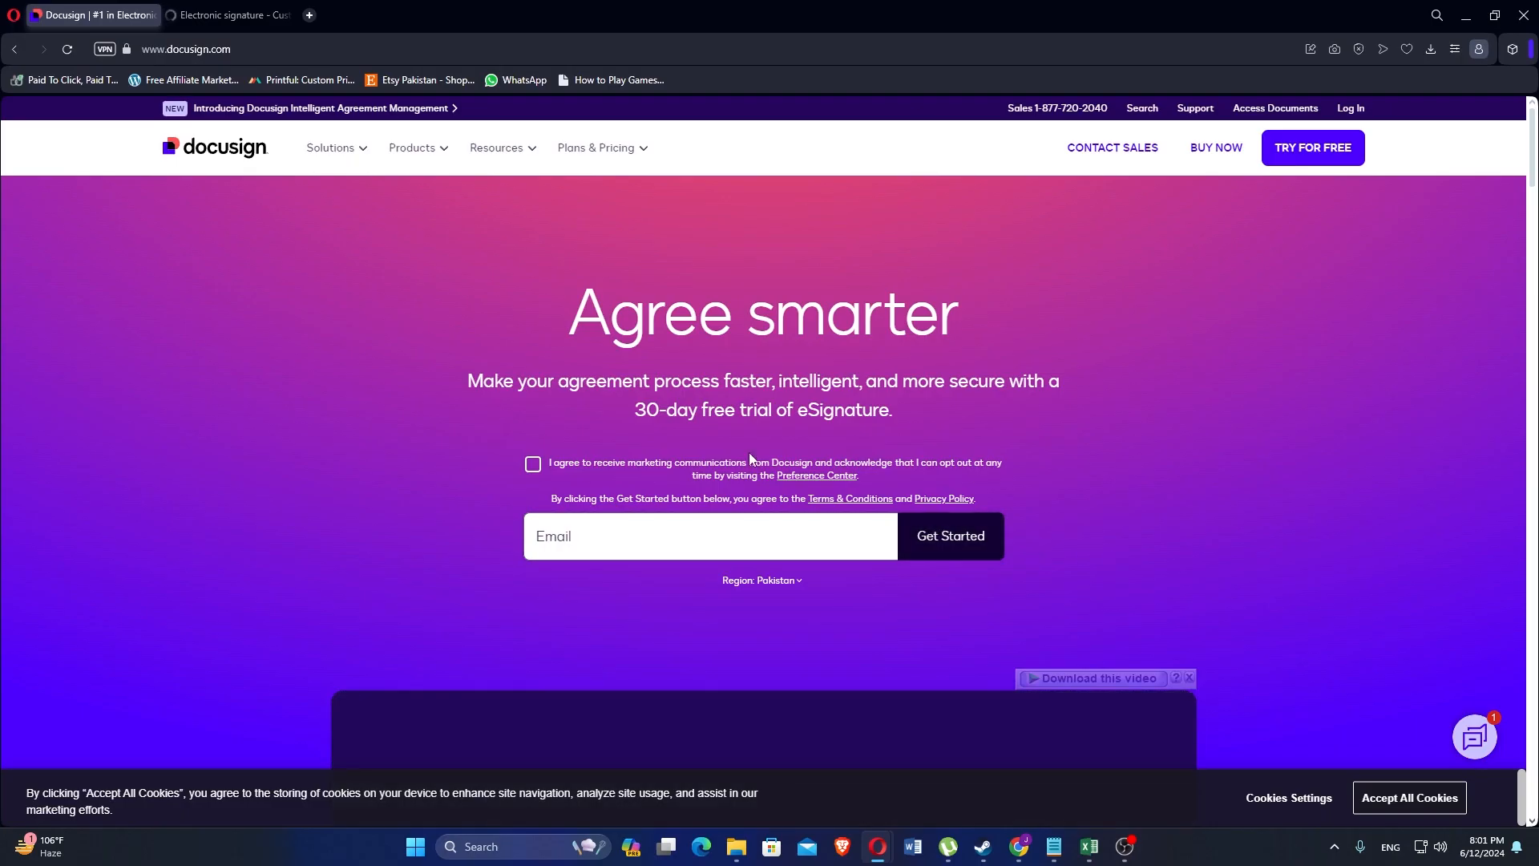
pyautogui.moveTo(1270, 424)
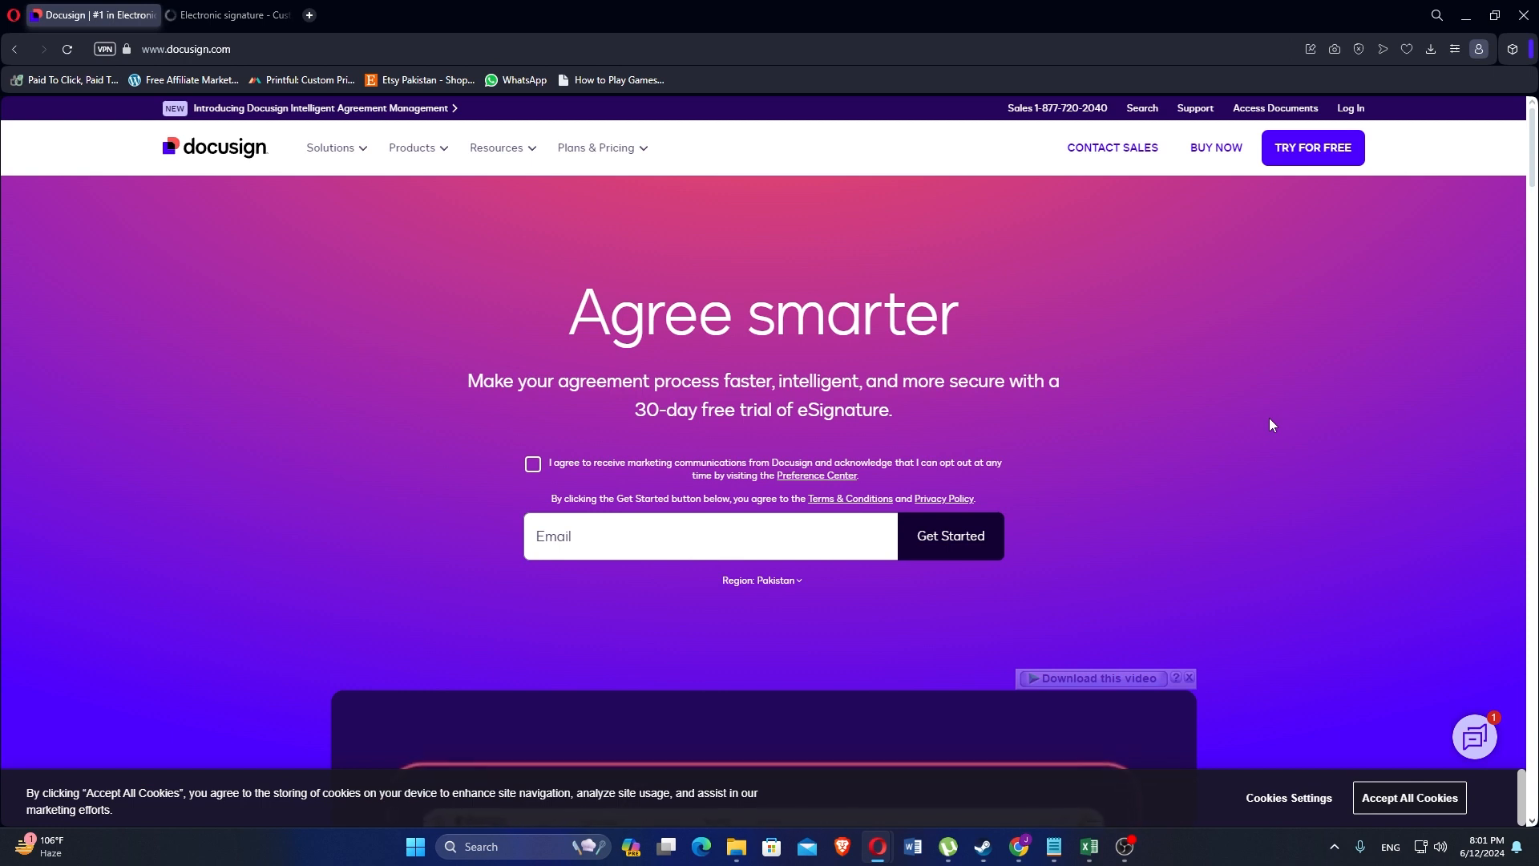
# - Scroll down the DocuSign homepage, zooming out twice, until the Applications designed to fit every business section shows
pyautogui.scroll(-3)
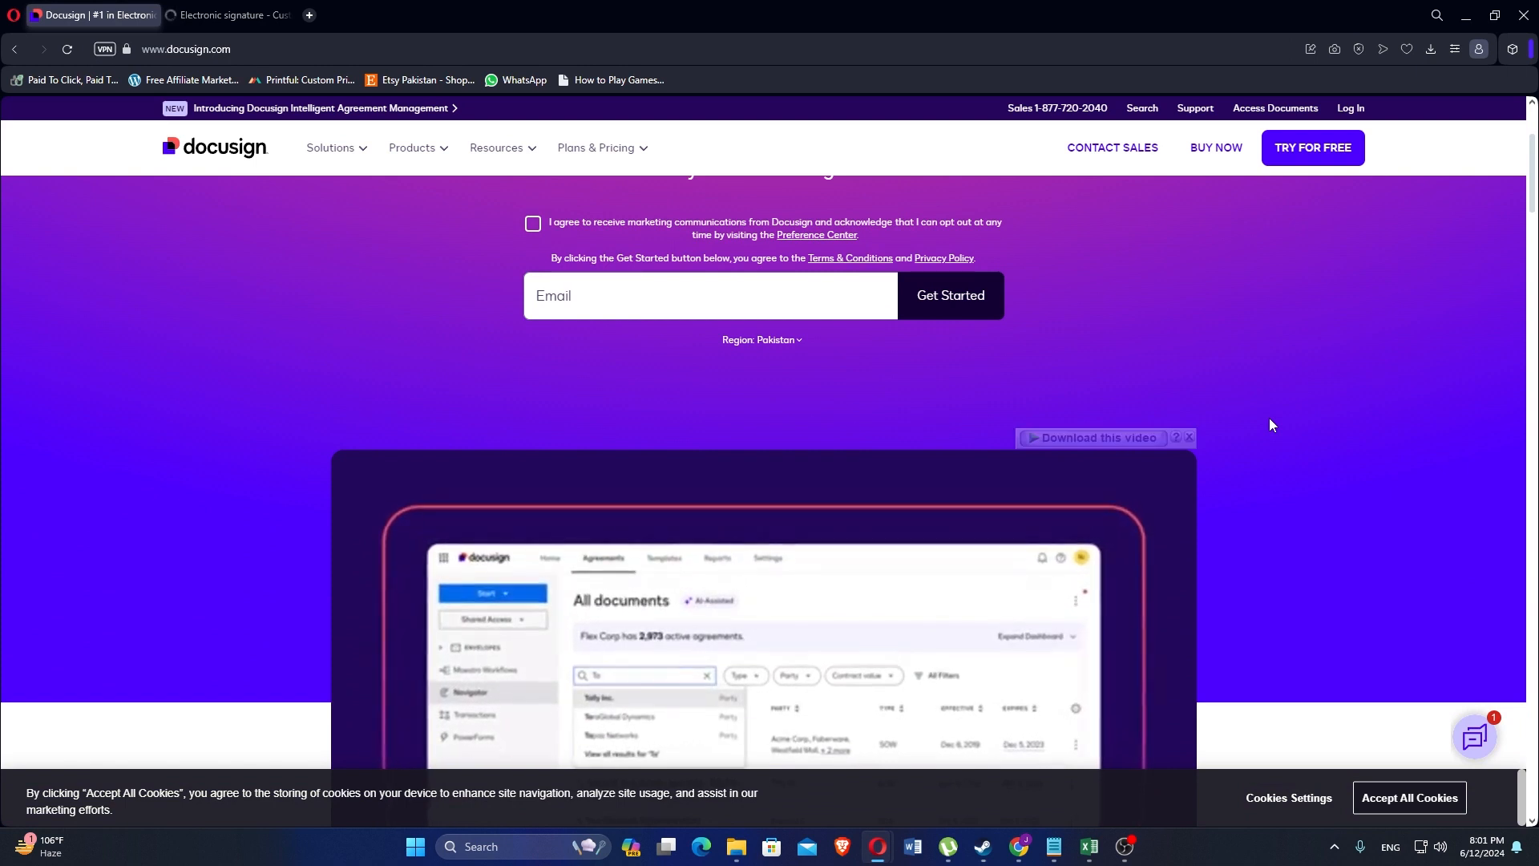
pyautogui.scroll(-3)
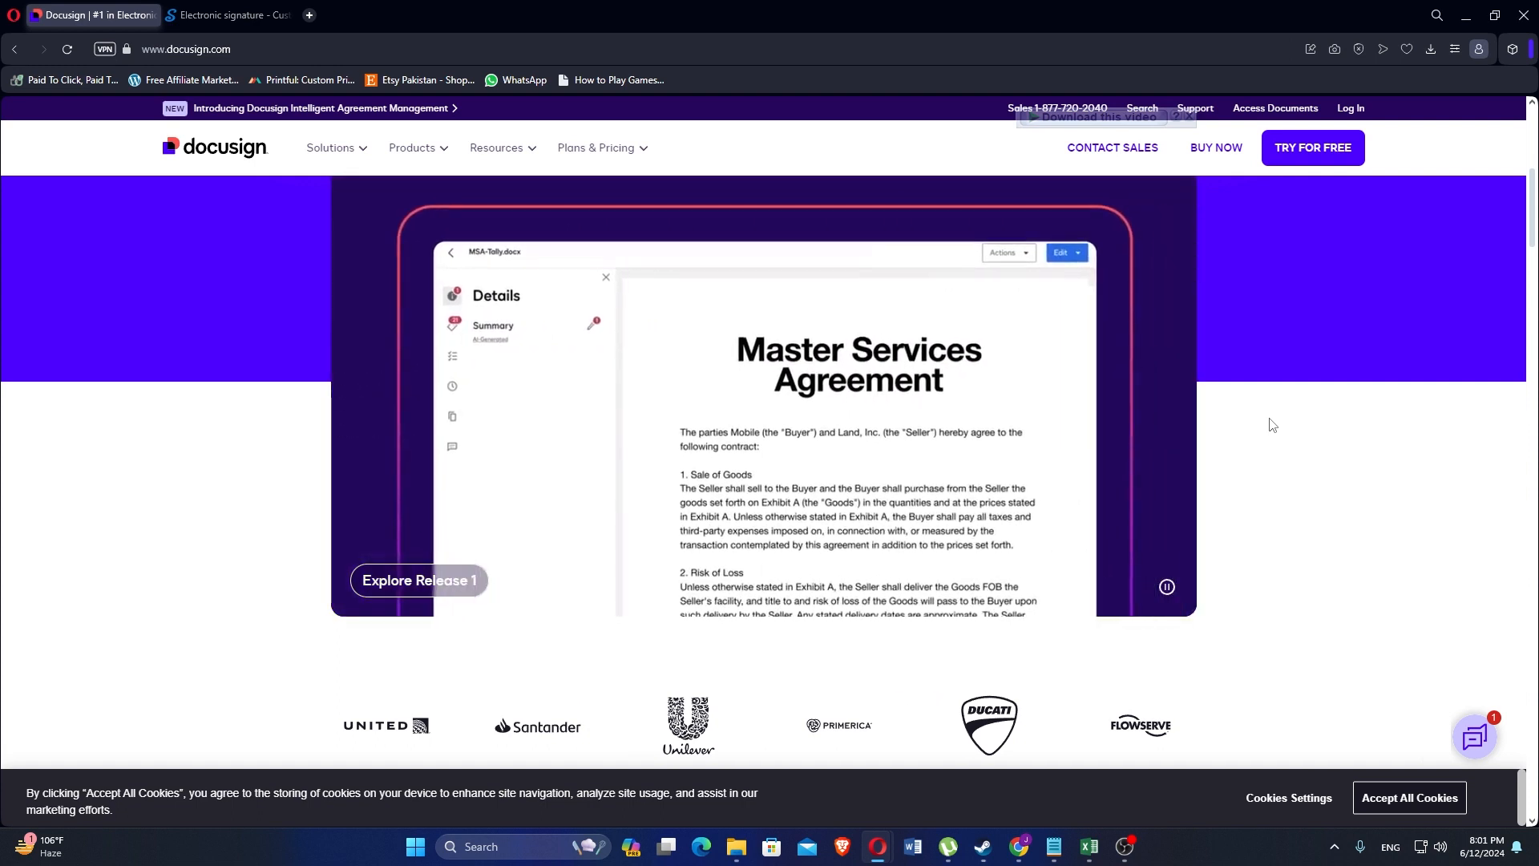
pyautogui.press('ctrl+minus')
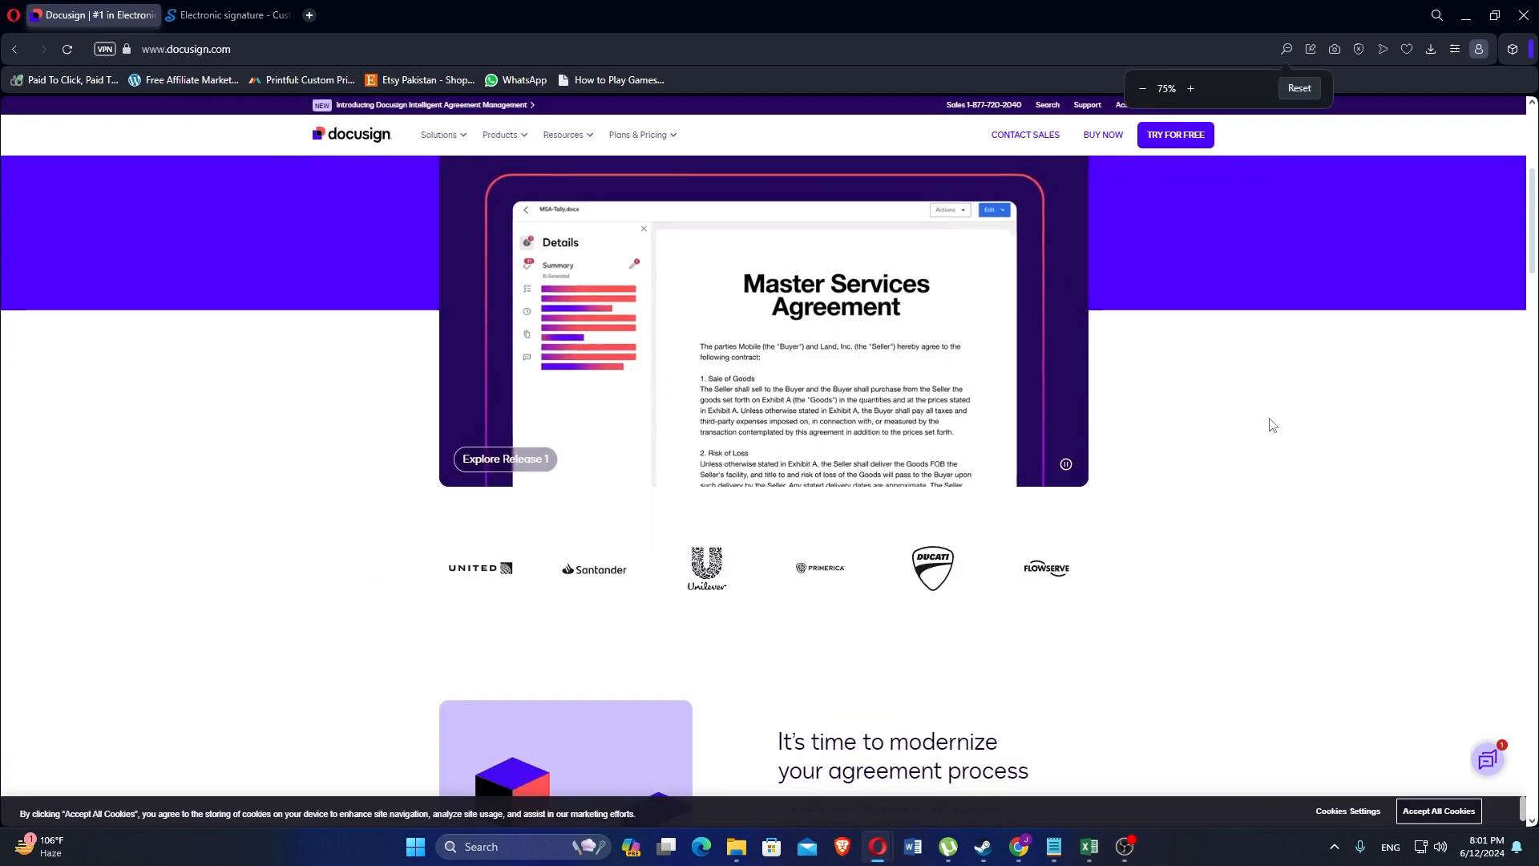
pyautogui.scroll(-3)
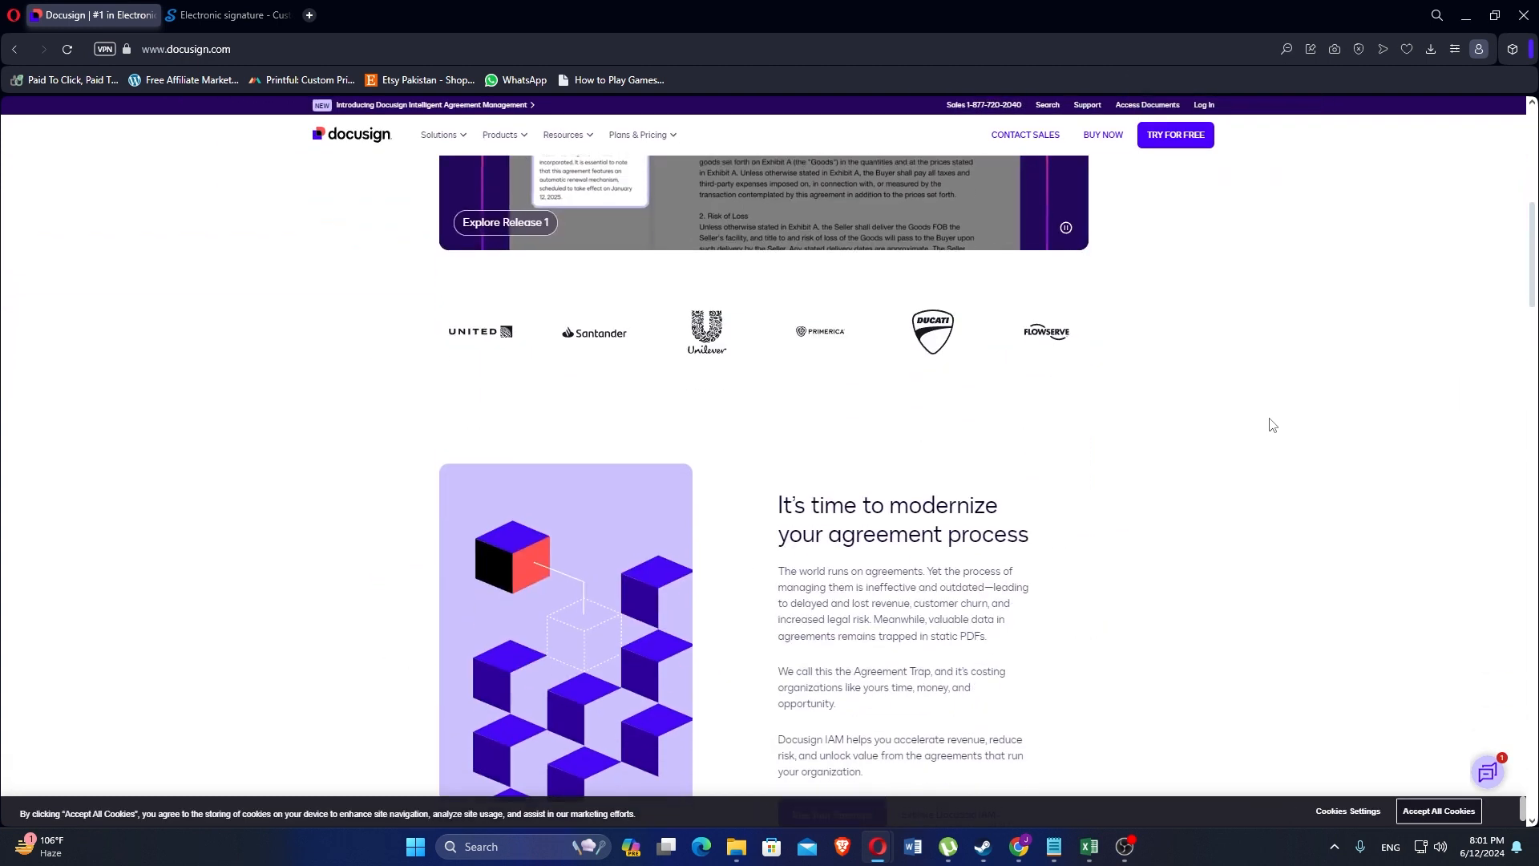
pyautogui.scroll(-3)
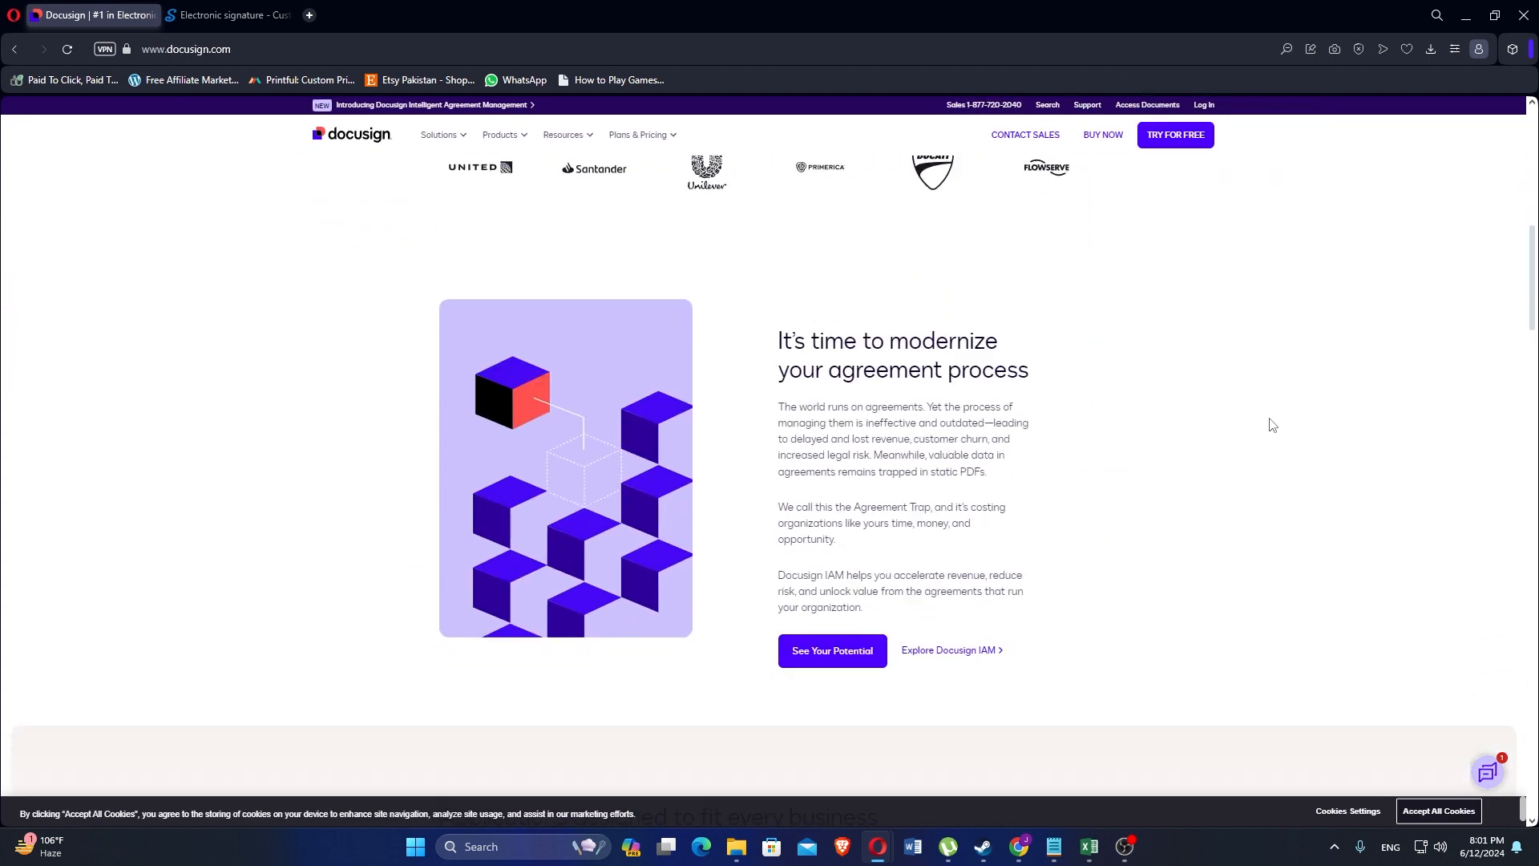
pyautogui.press('ctrl+minus')
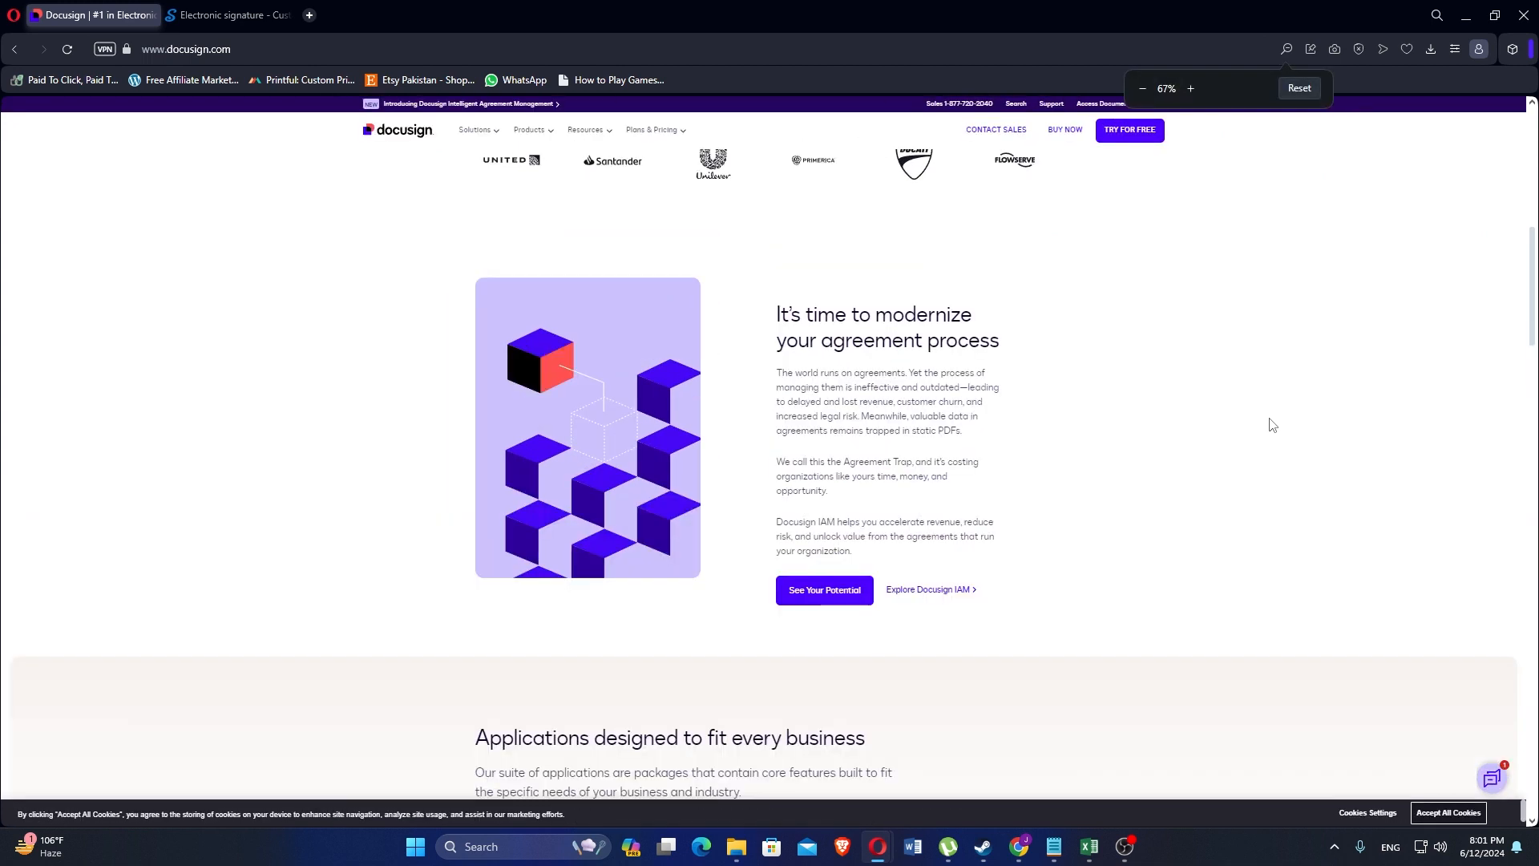
pyautogui.scroll(-3)
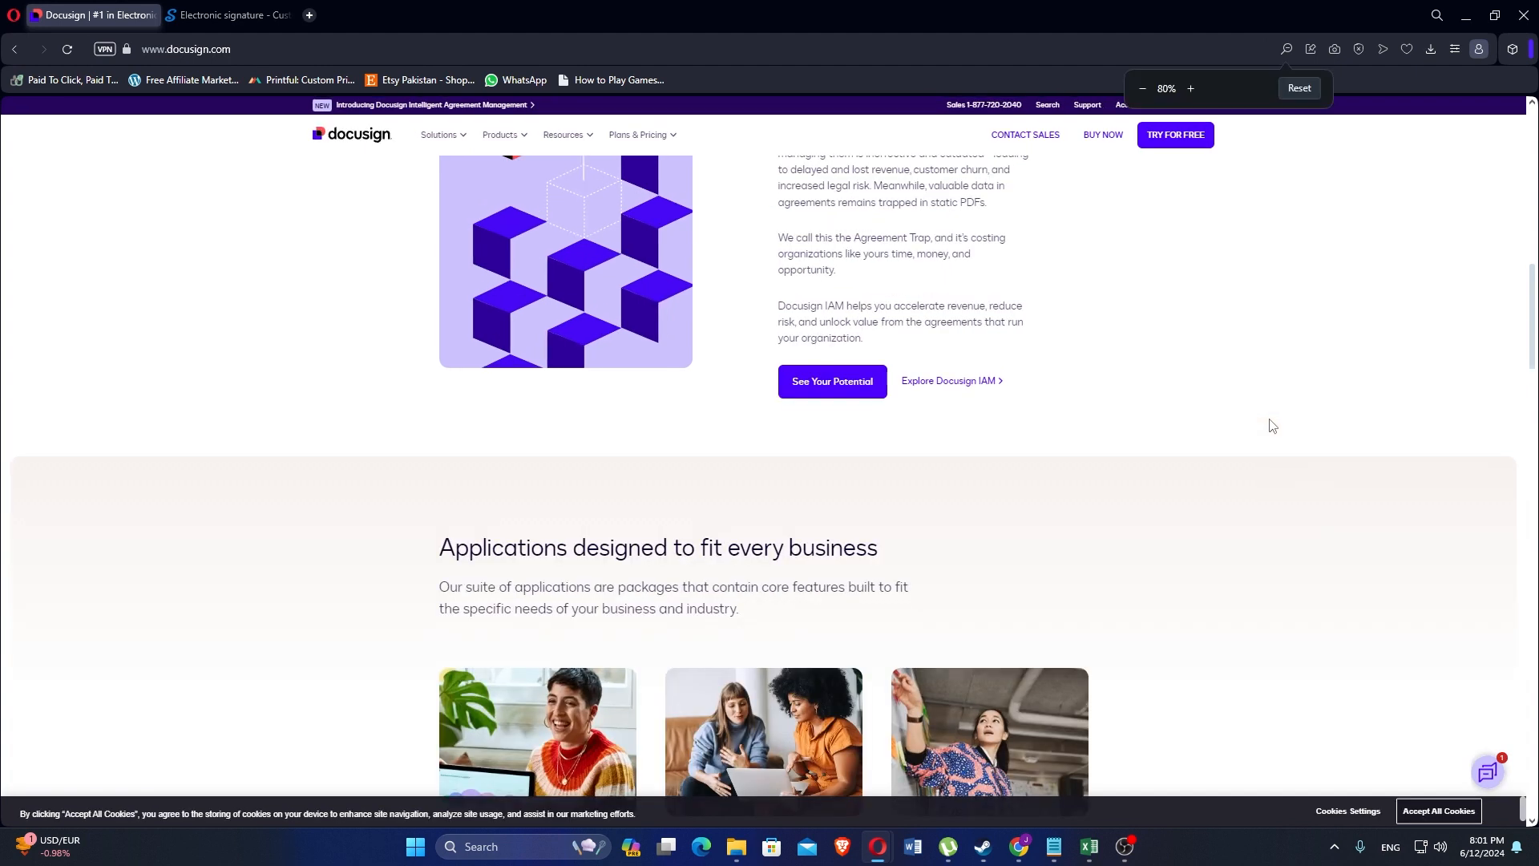
pyautogui.scroll(3)
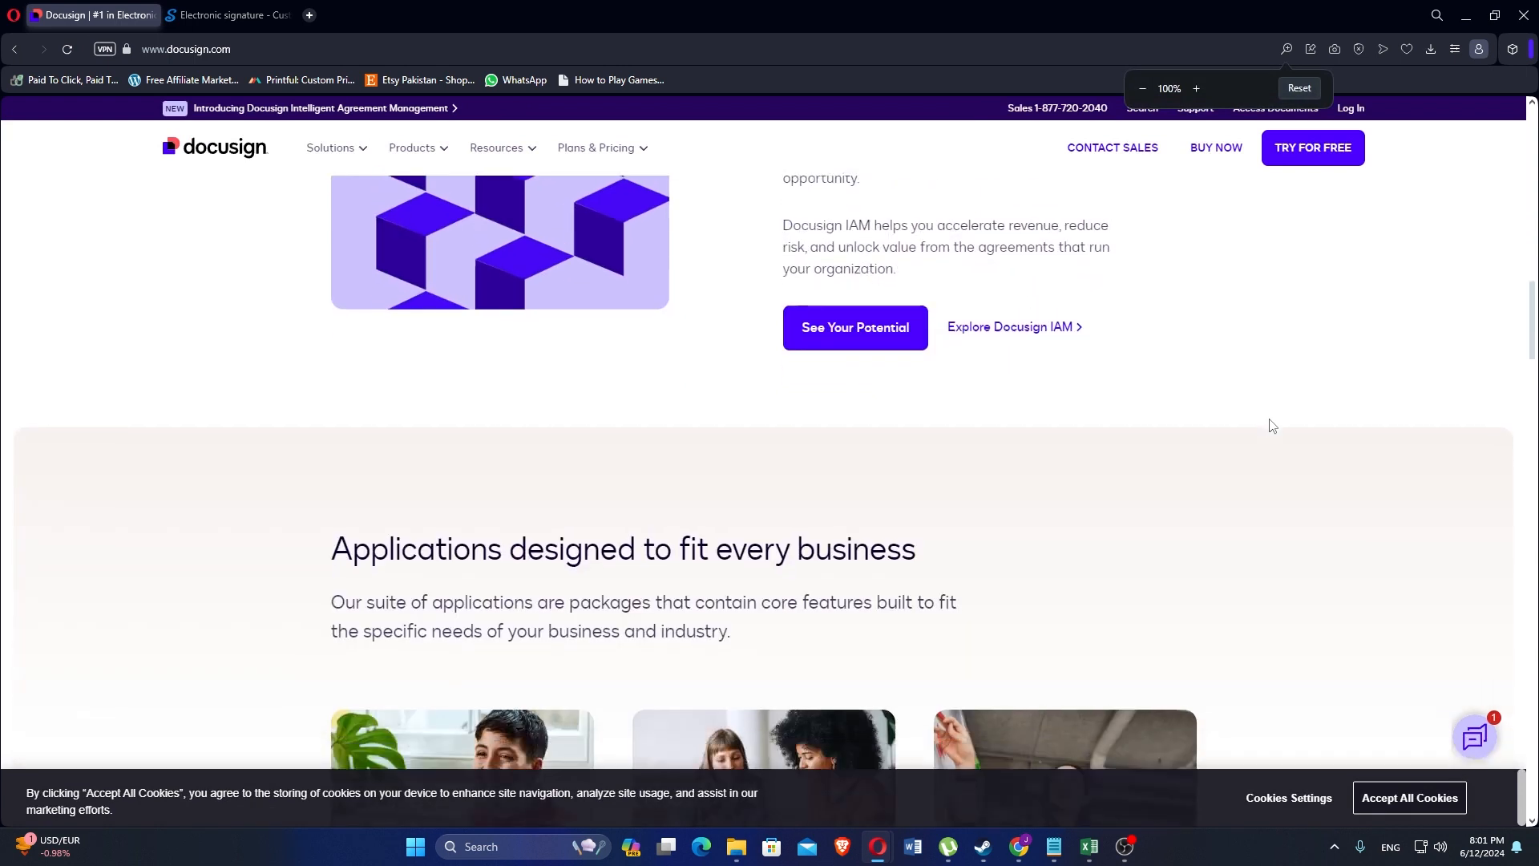
# - Scroll past the IAM application cards and One platform section to the United Airlines customer story
pyautogui.scroll(-3)
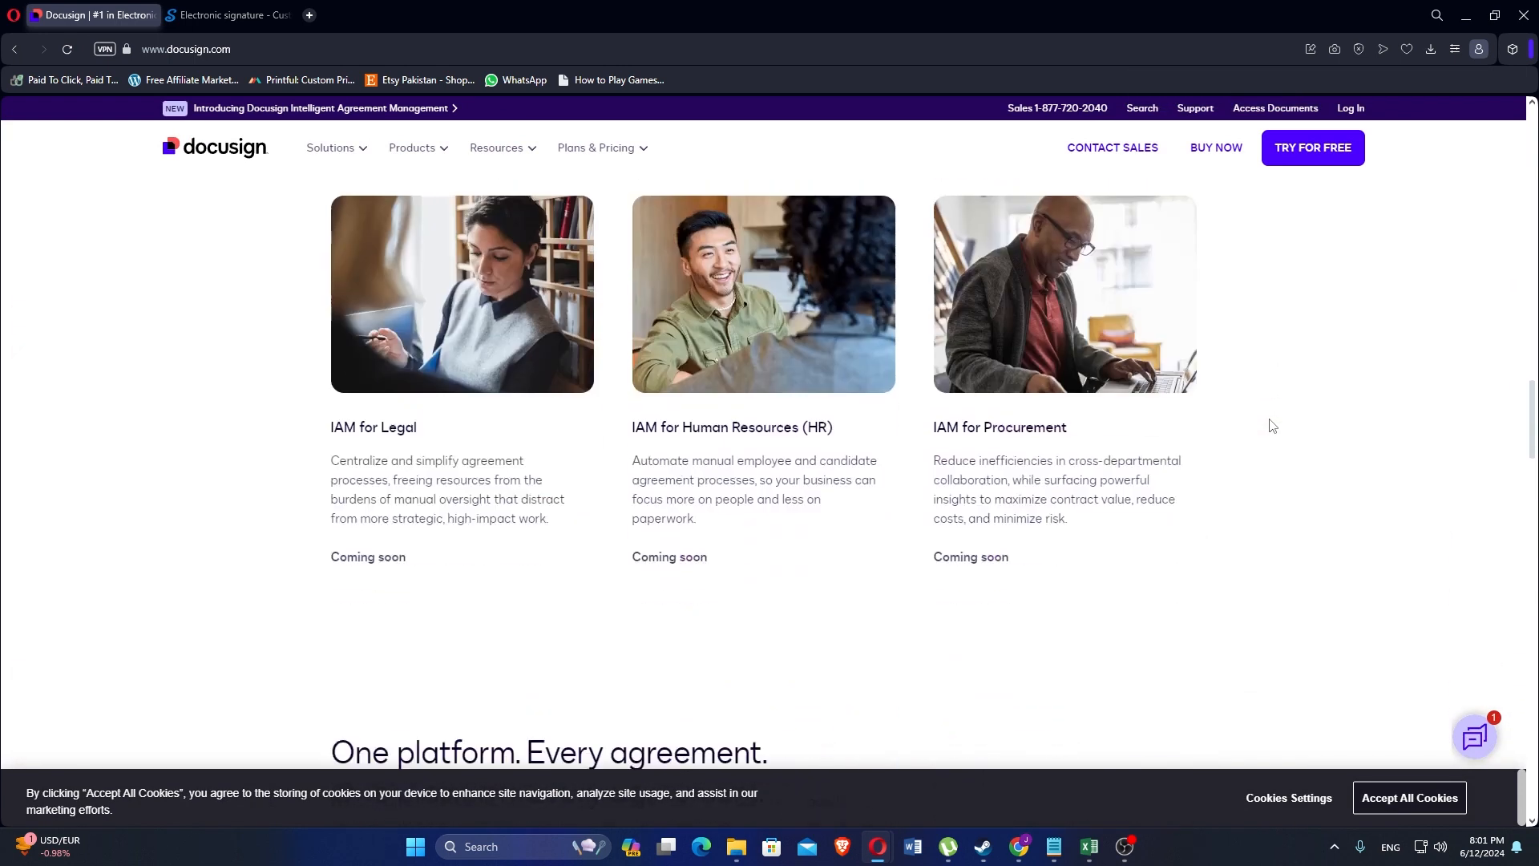
pyautogui.scroll(-3)
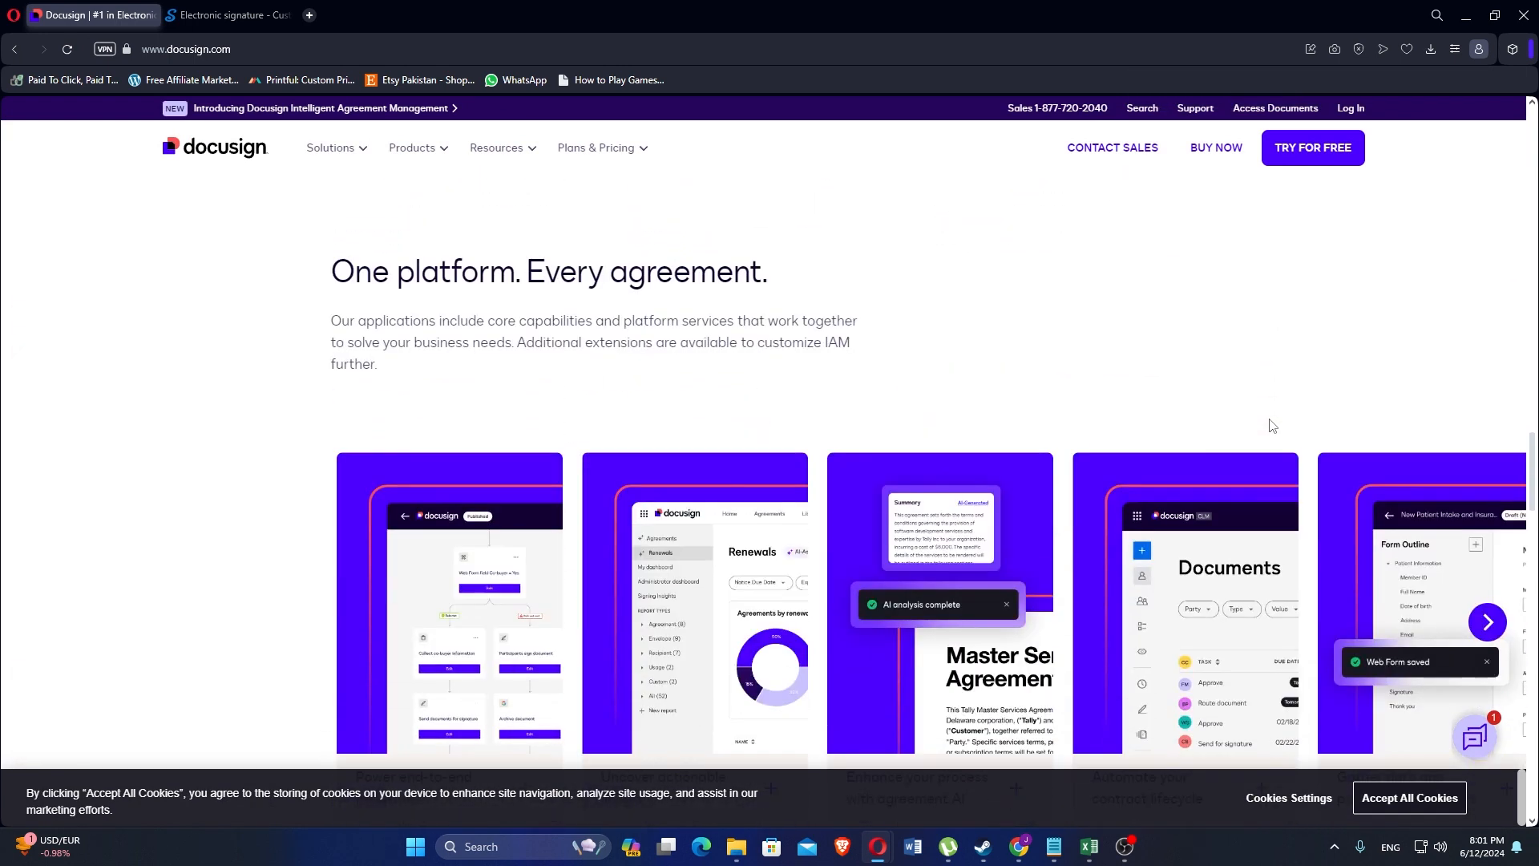
pyautogui.scroll(-3)
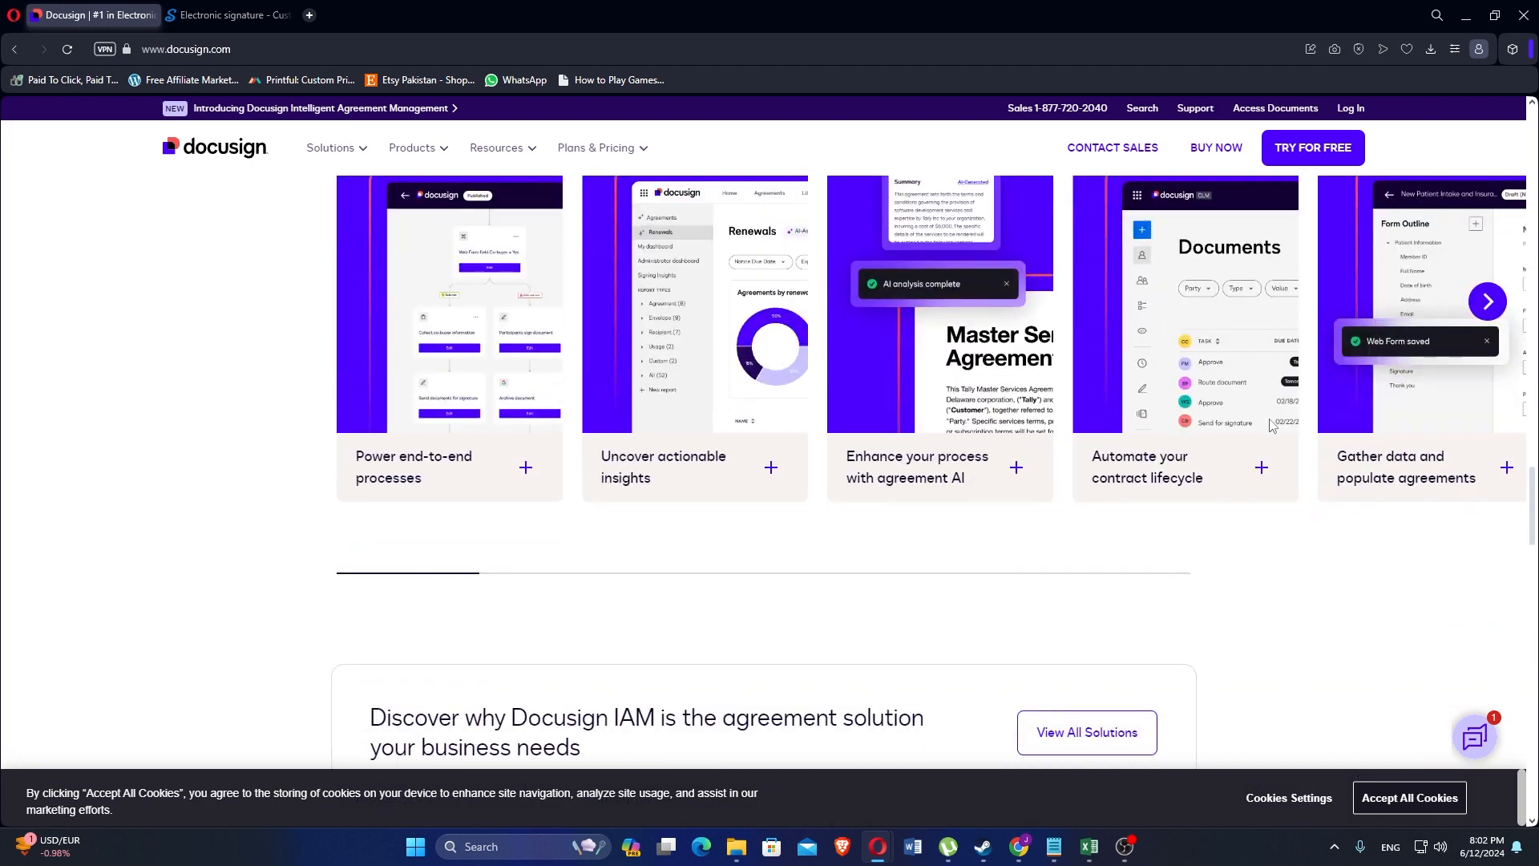
pyautogui.scroll(-3)
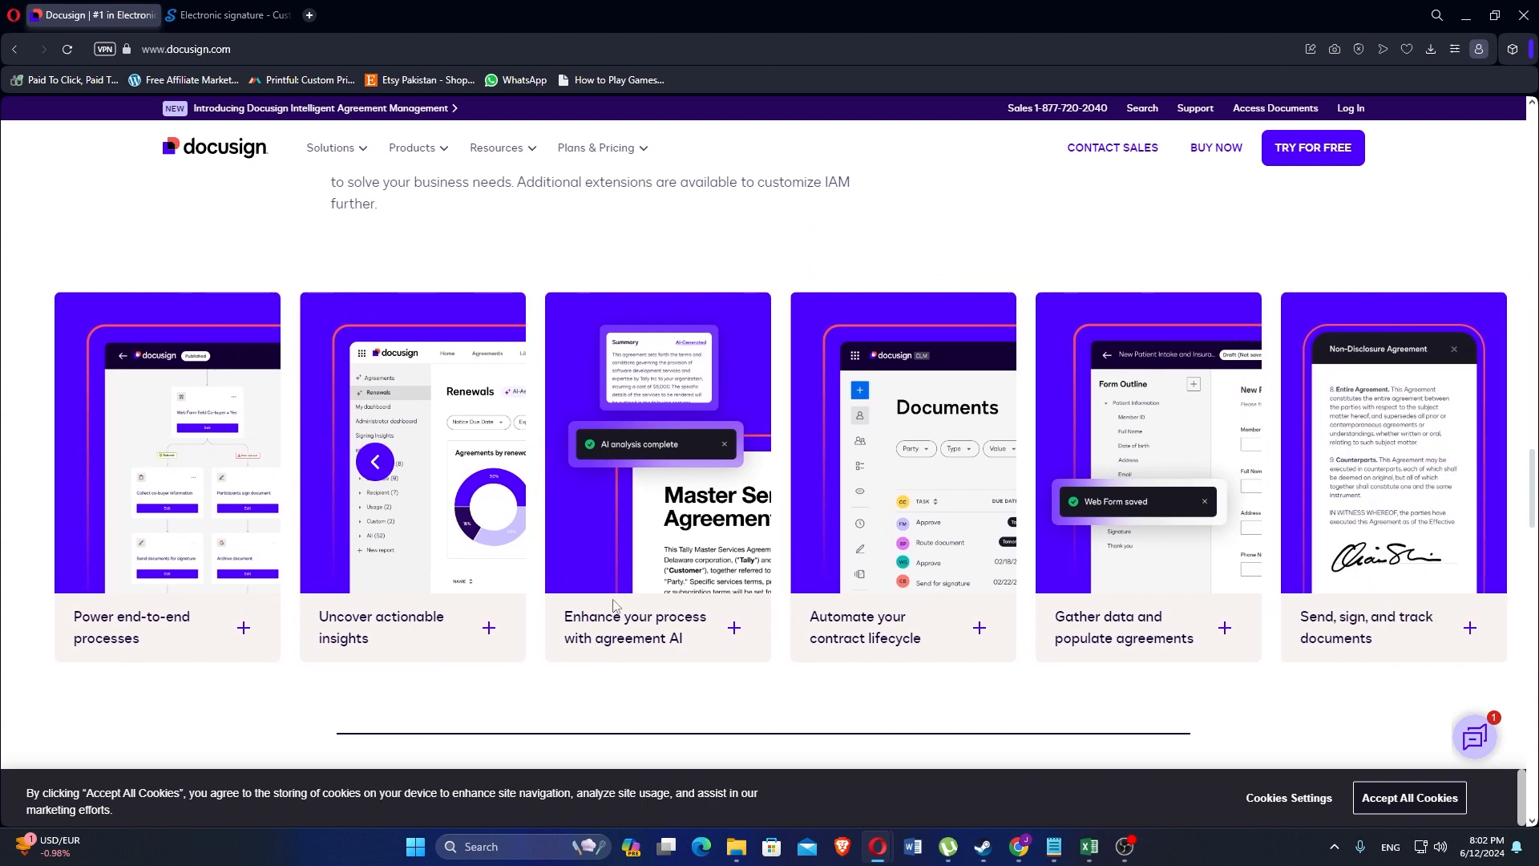
pyautogui.scroll(-3)
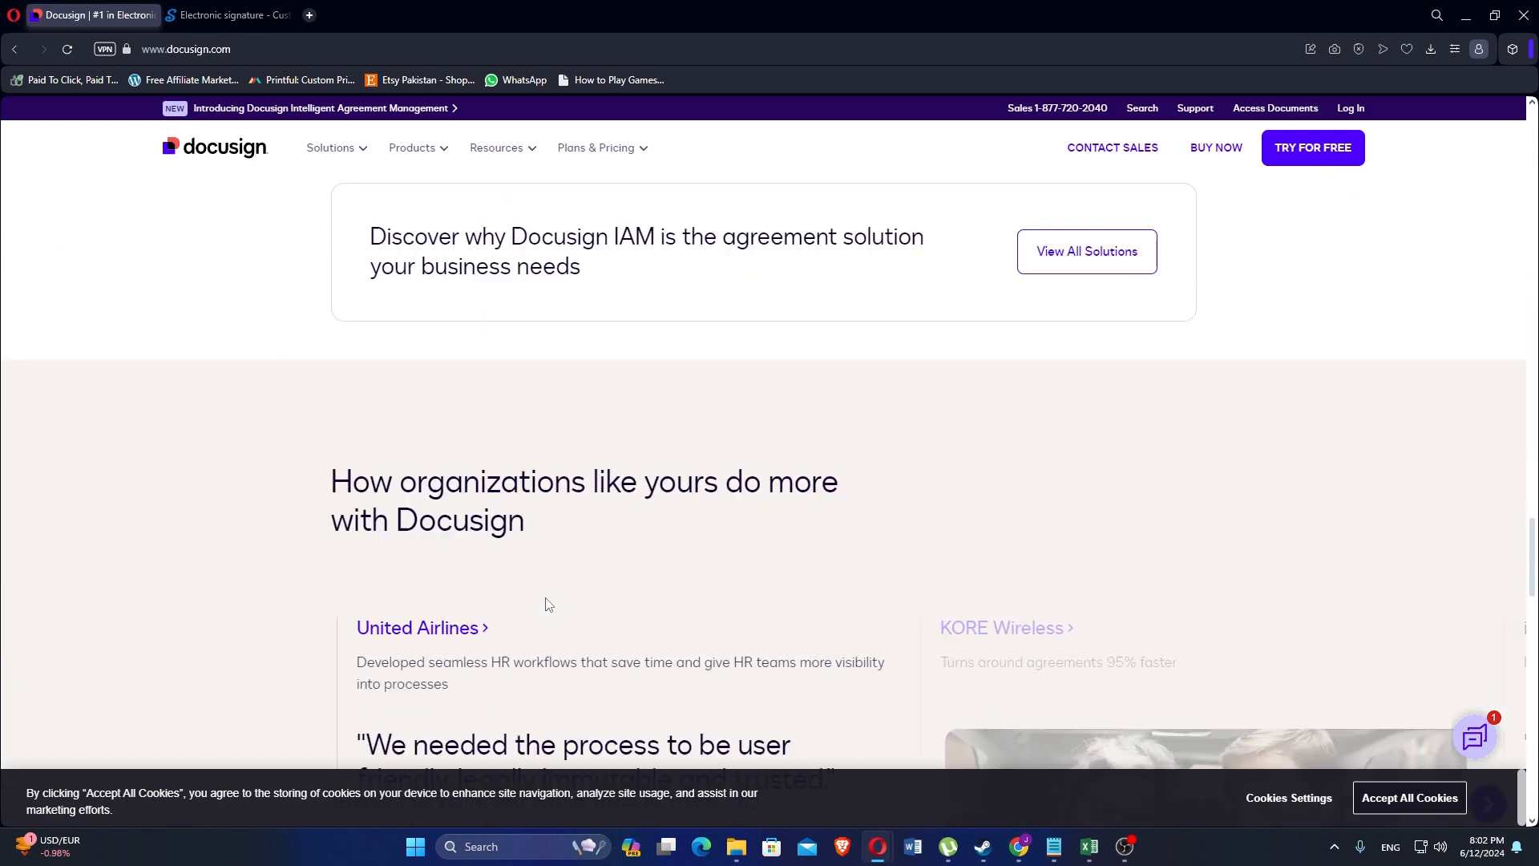
pyautogui.scroll(-3)
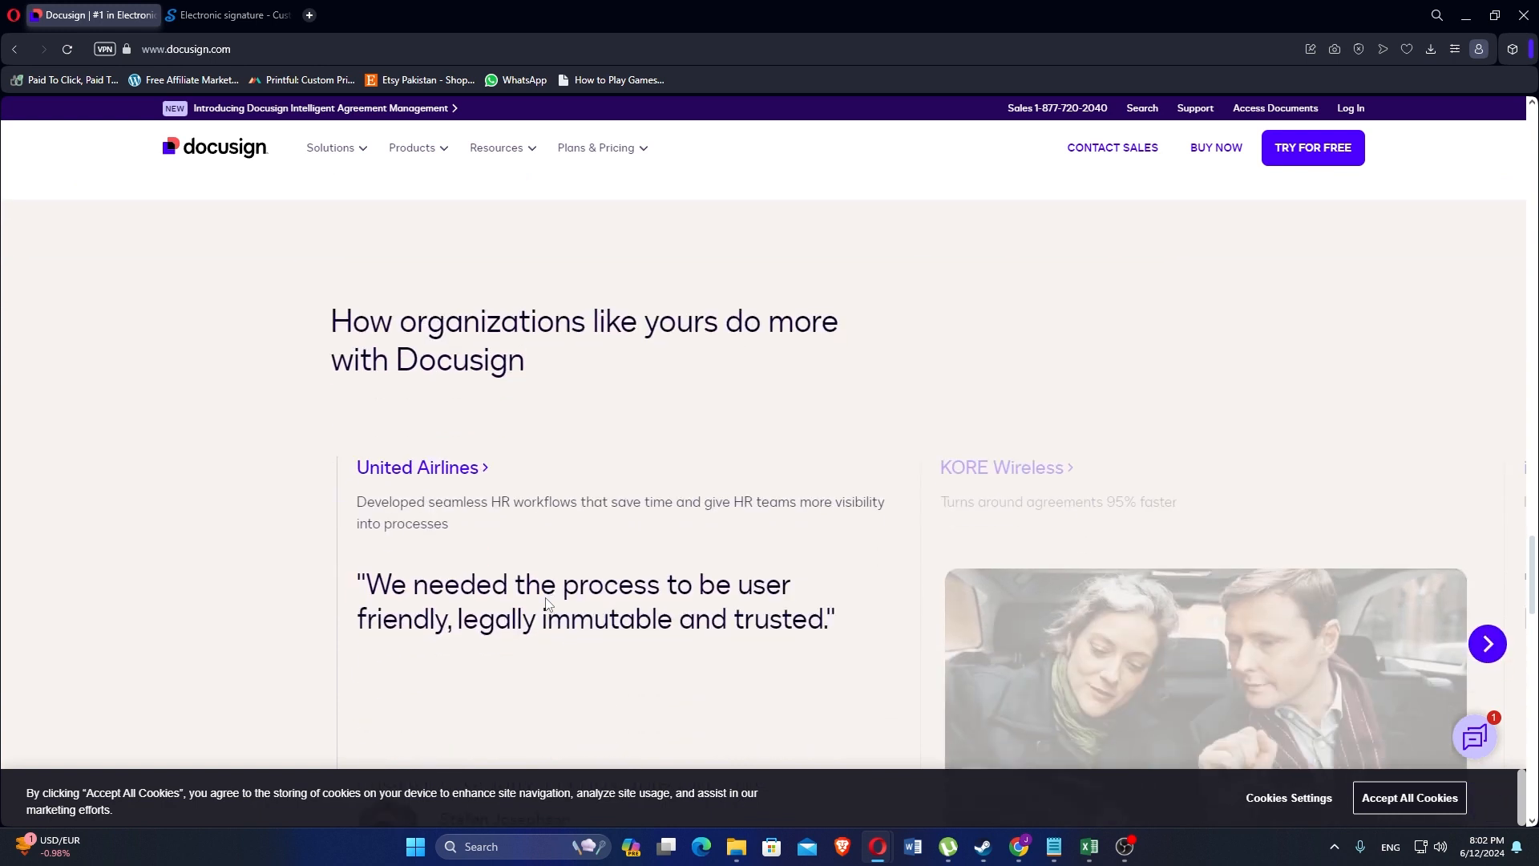
pyautogui.scroll(-3)
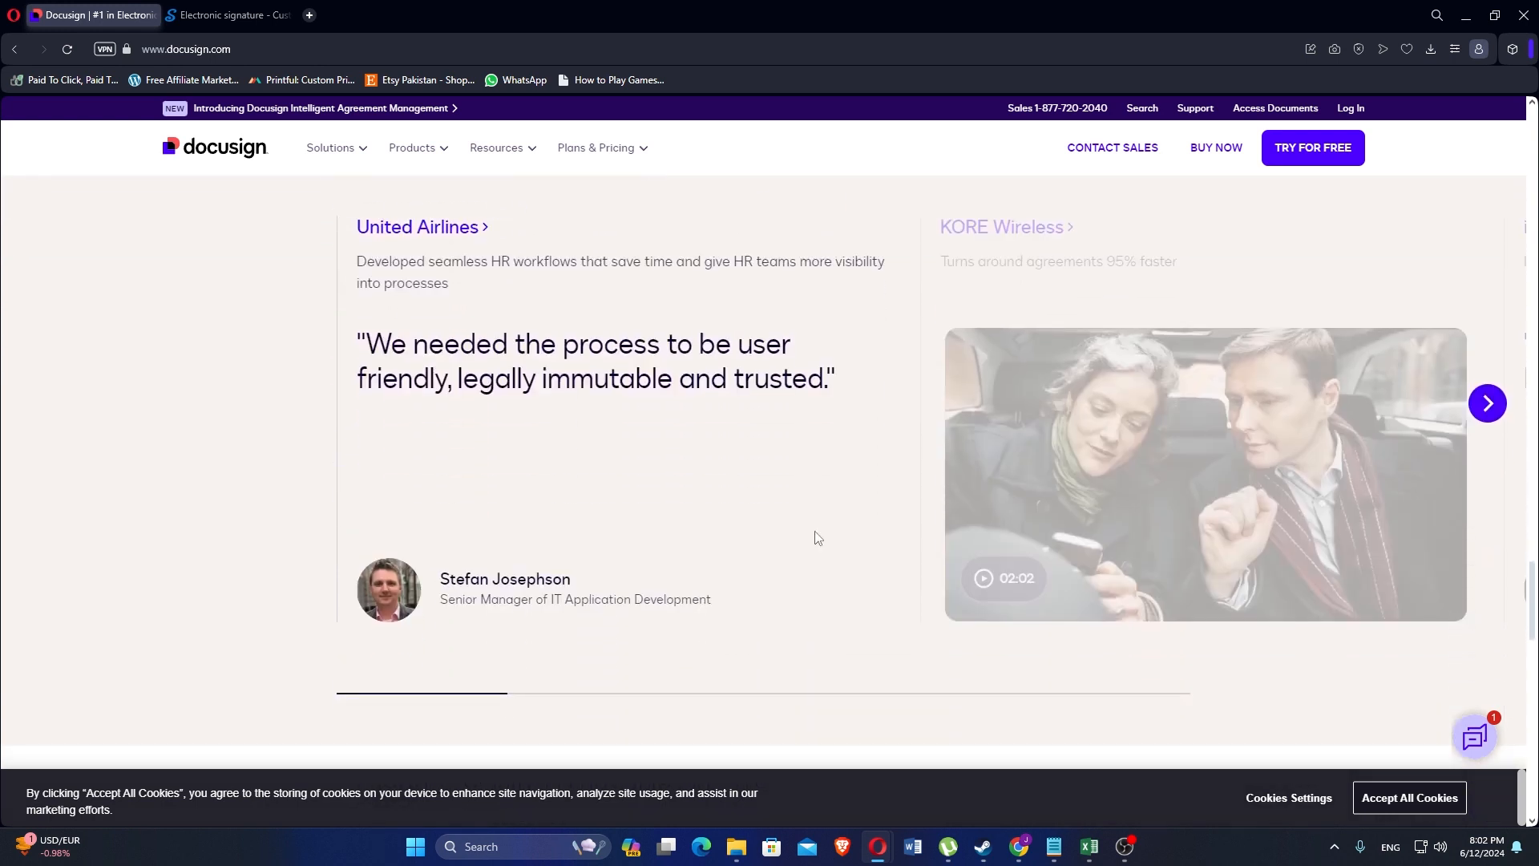
pyautogui.scroll(-3)
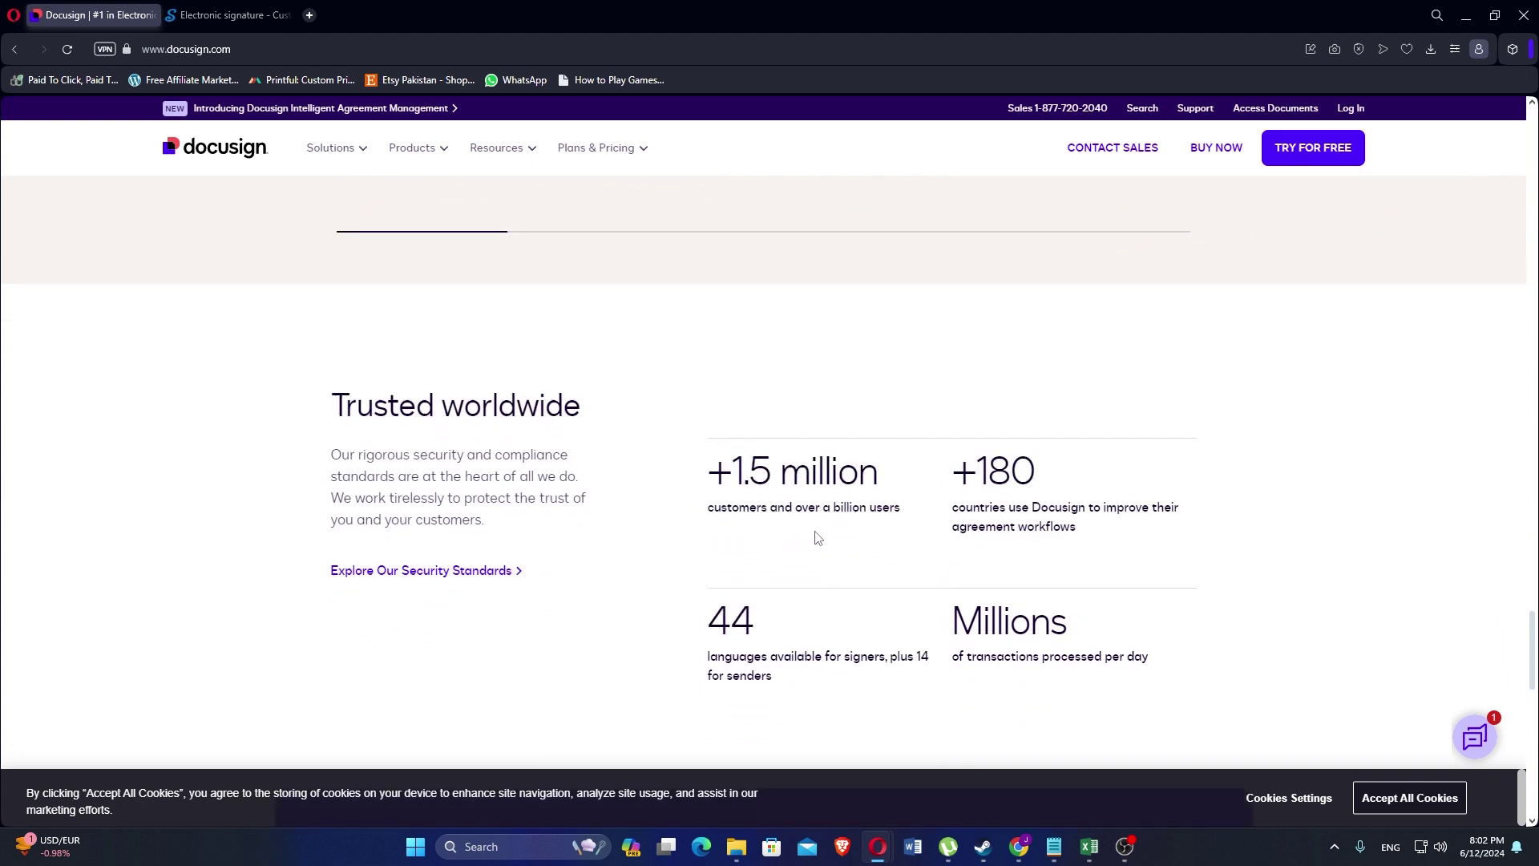
# - Scroll down to the Trusted worldwide statistics with customer and language figures
pyautogui.scroll(-3)
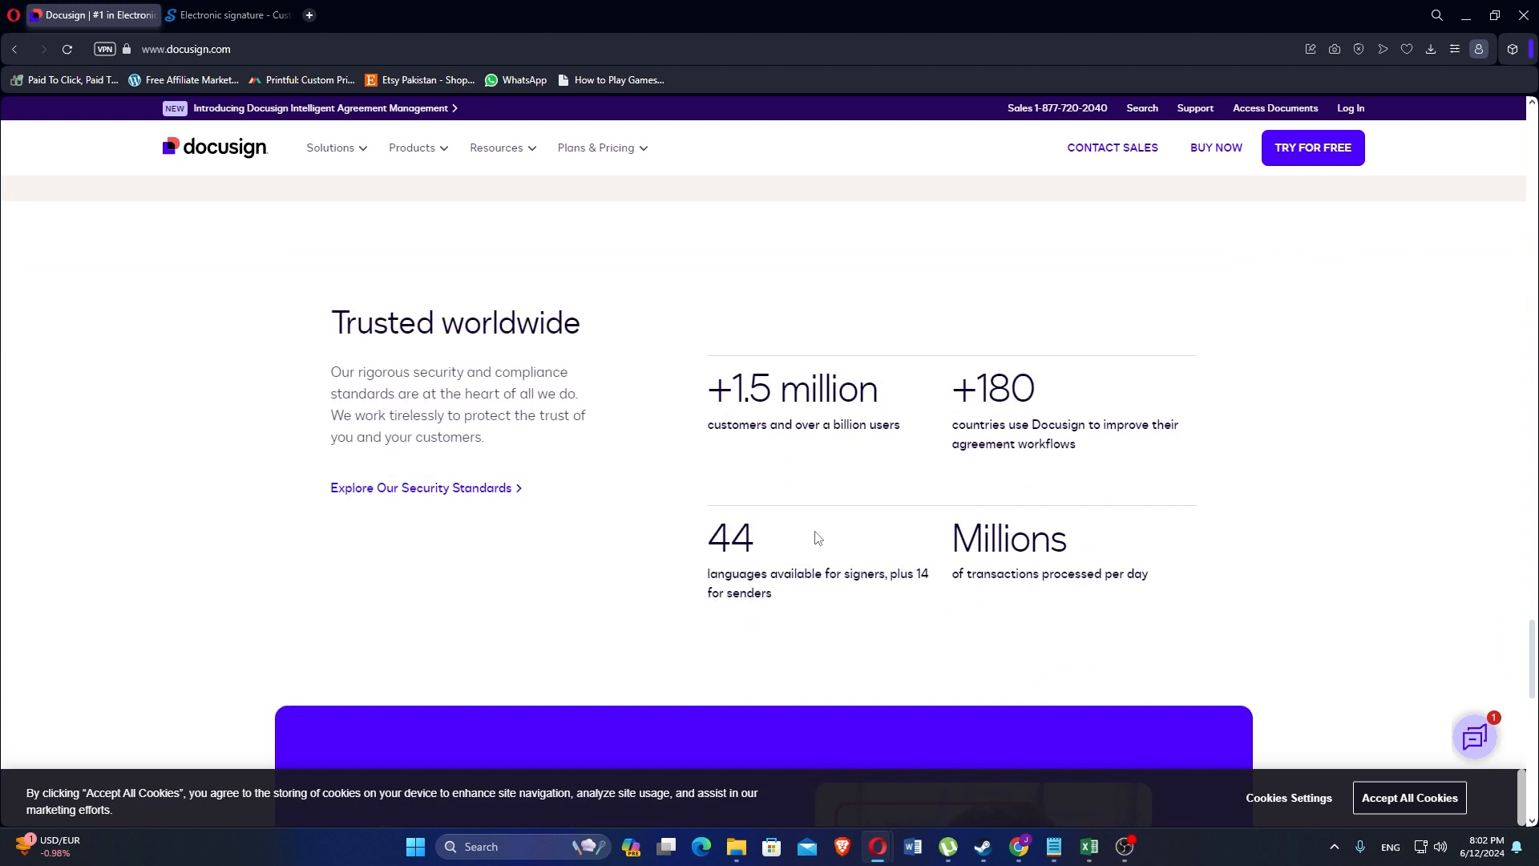
pyautogui.scroll(-3)
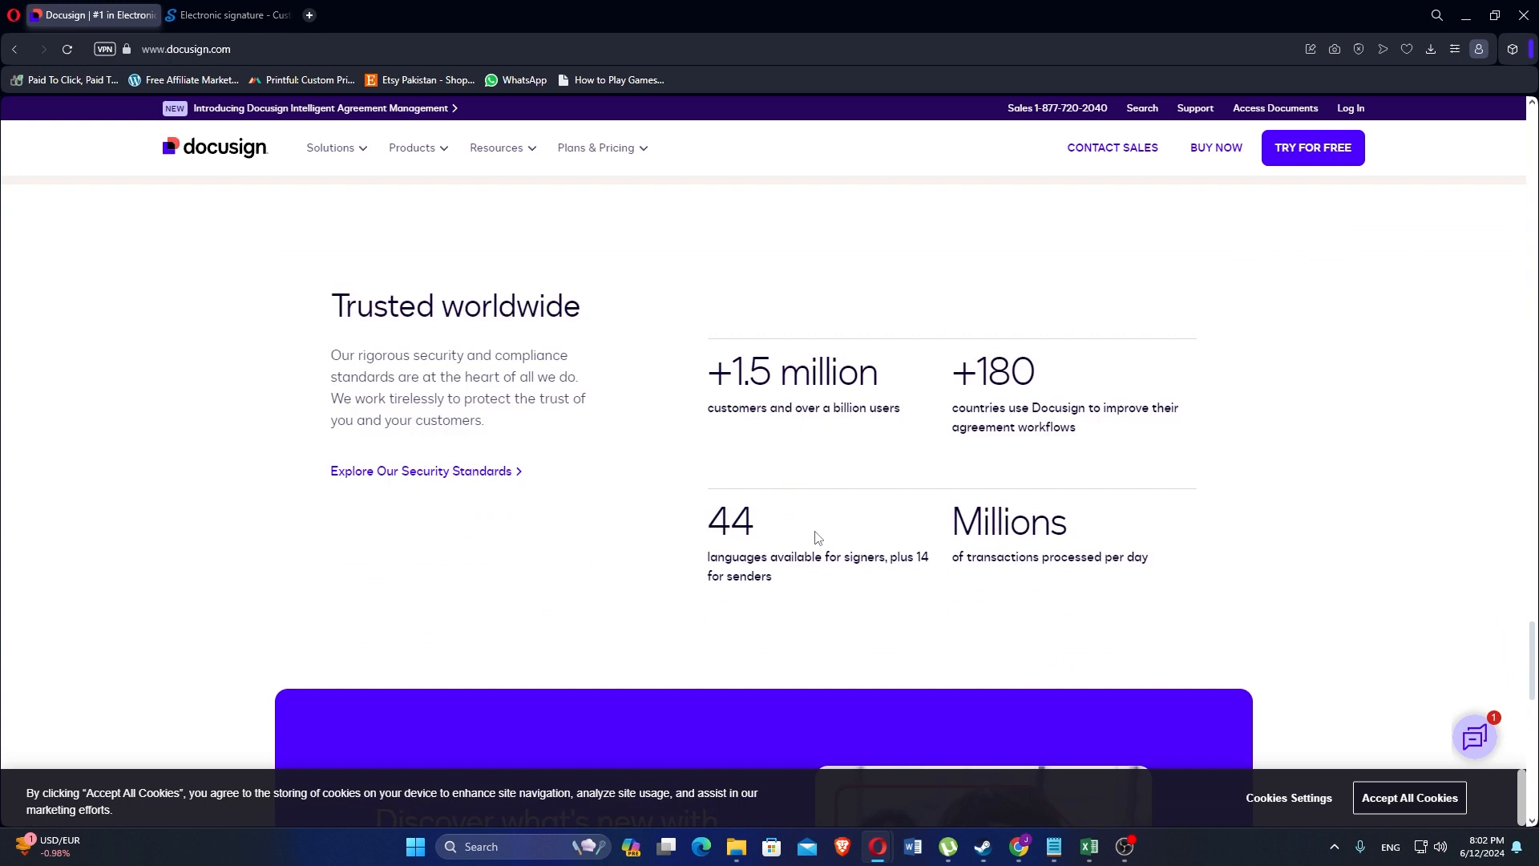
# - Switch to the airSlate SignNow tab and scroll past the user reviews
pyautogui.click(227, 14)
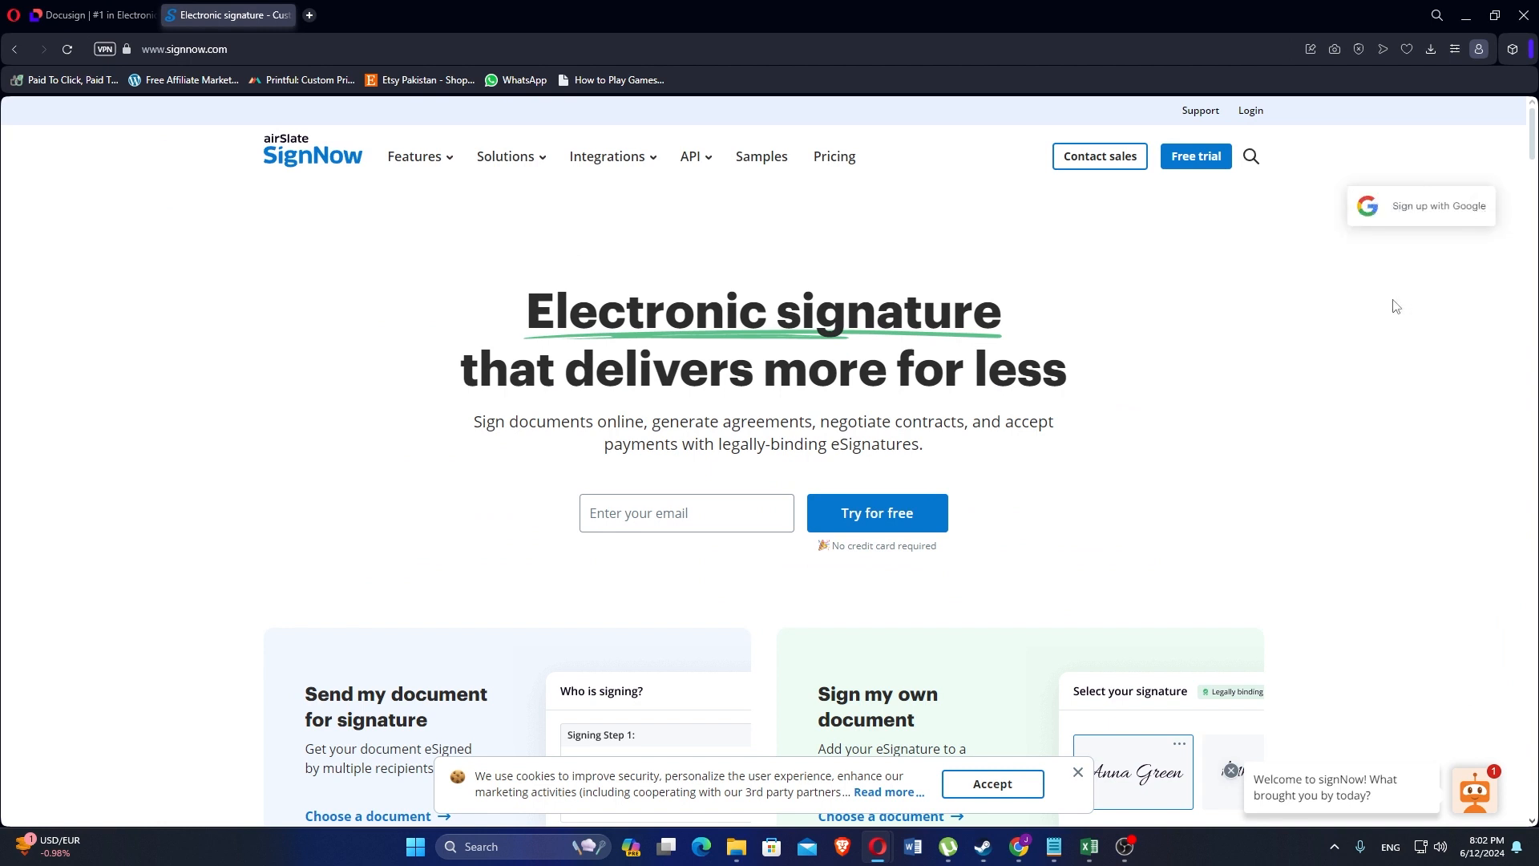
pyautogui.scroll(-3)
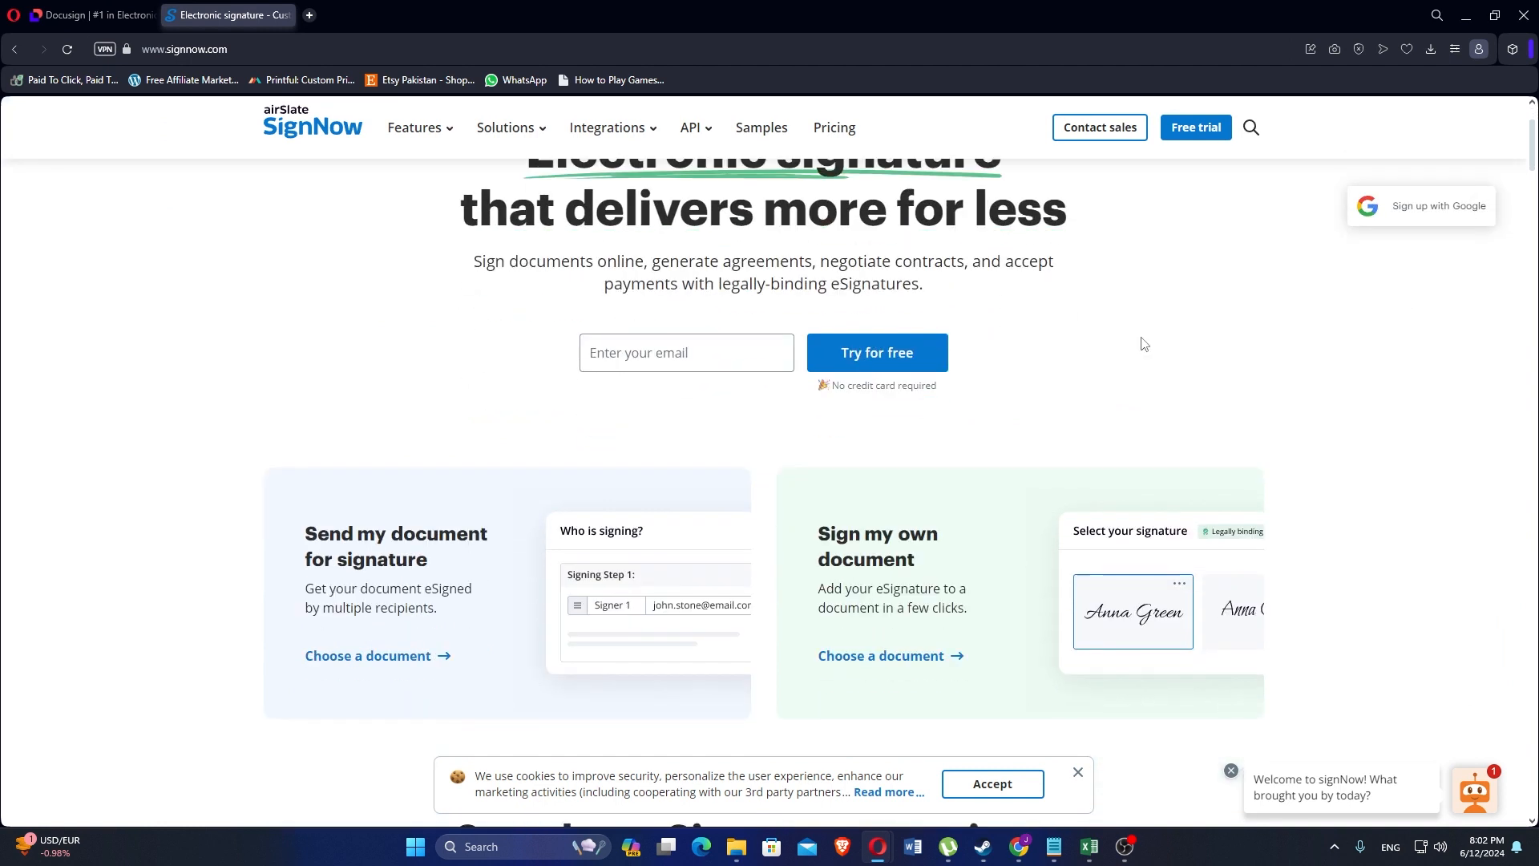
pyautogui.scroll(-3)
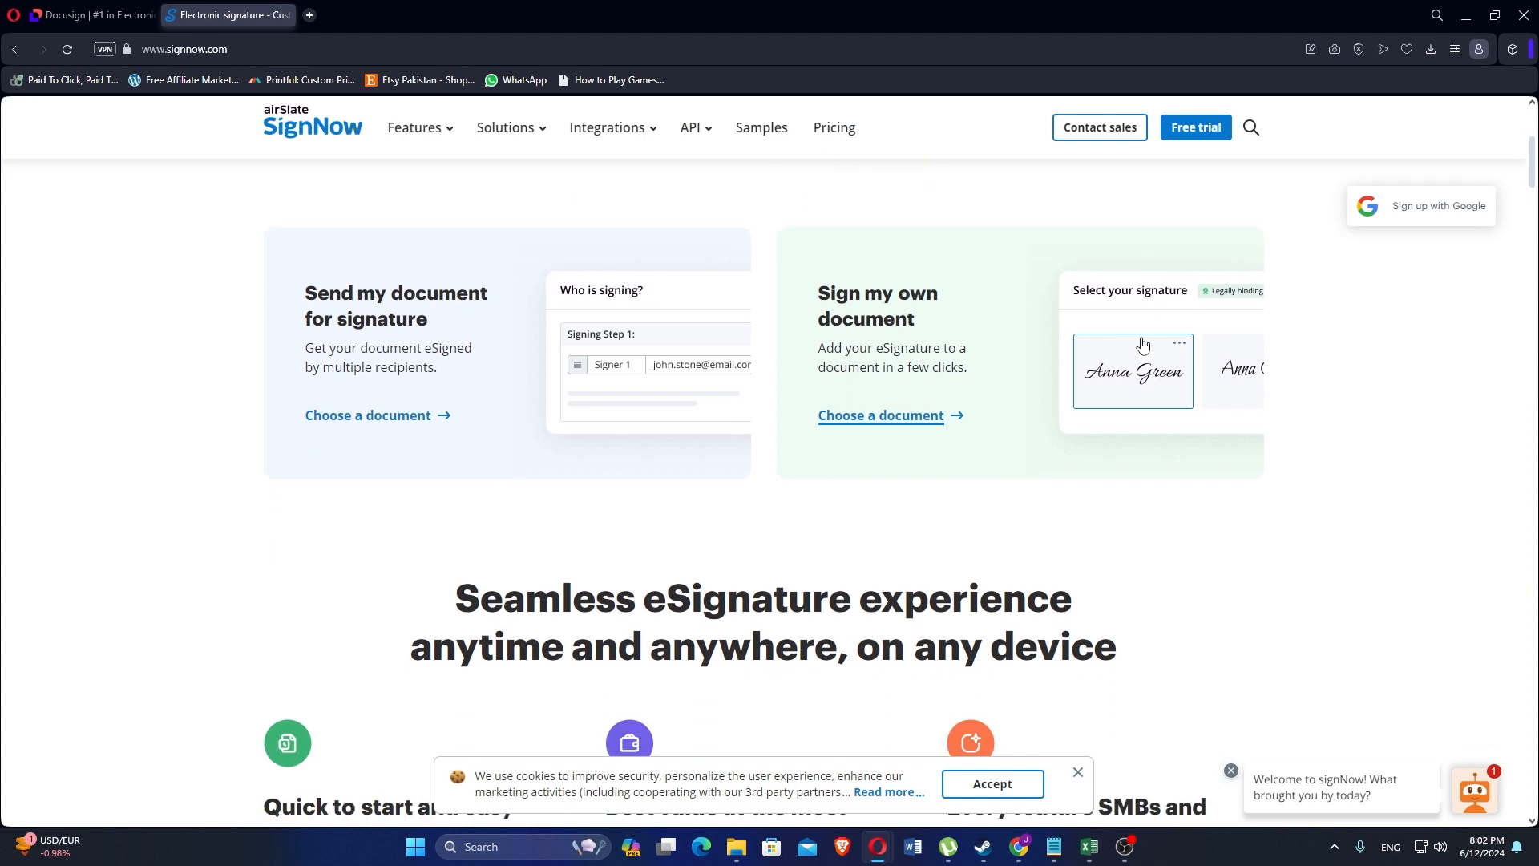
pyautogui.moveTo(889, 526)
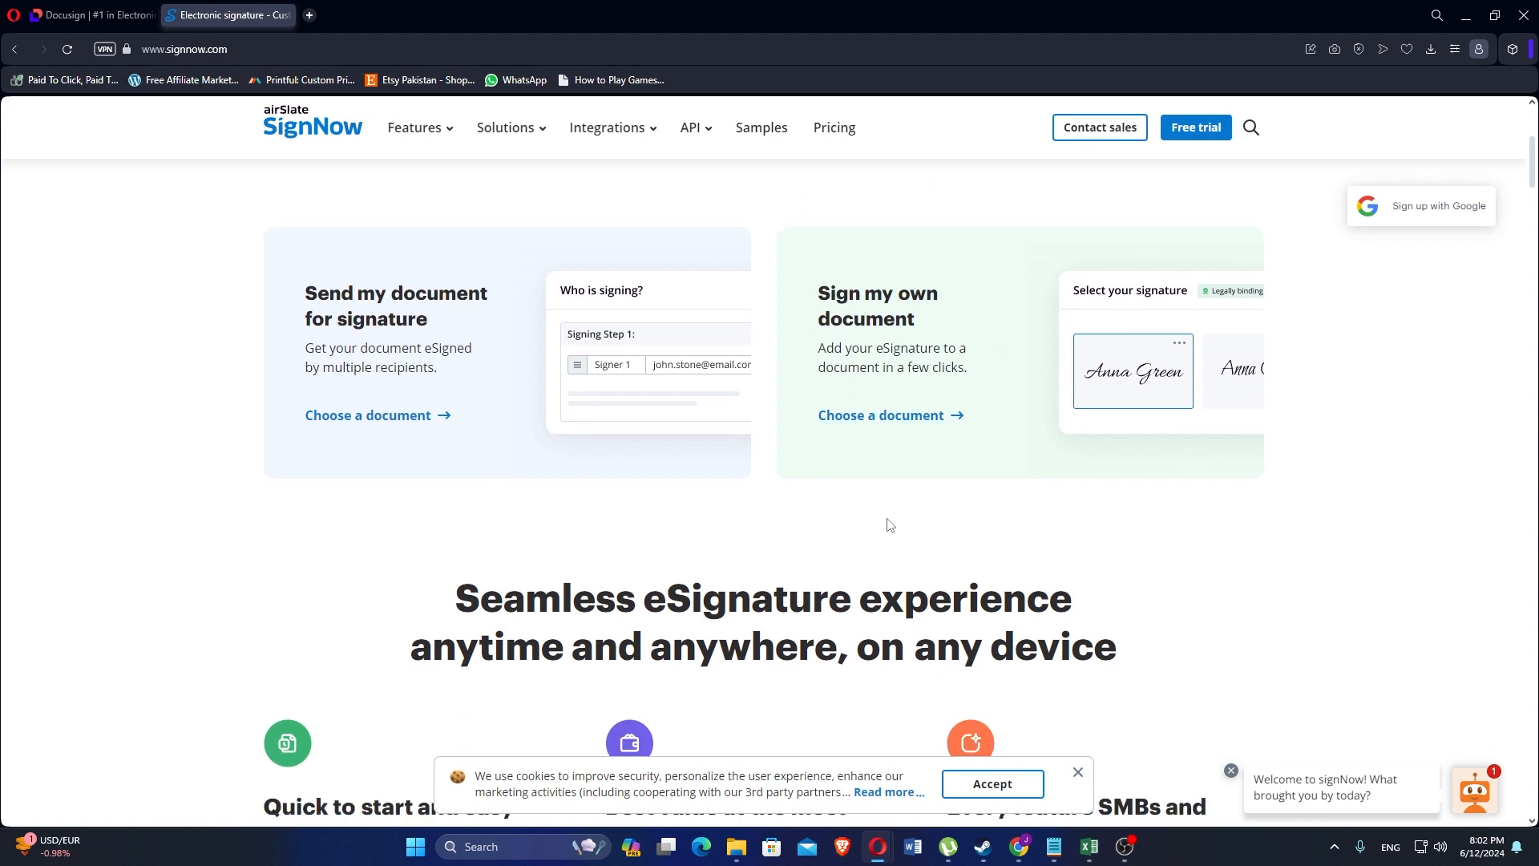
pyautogui.scroll(-3)
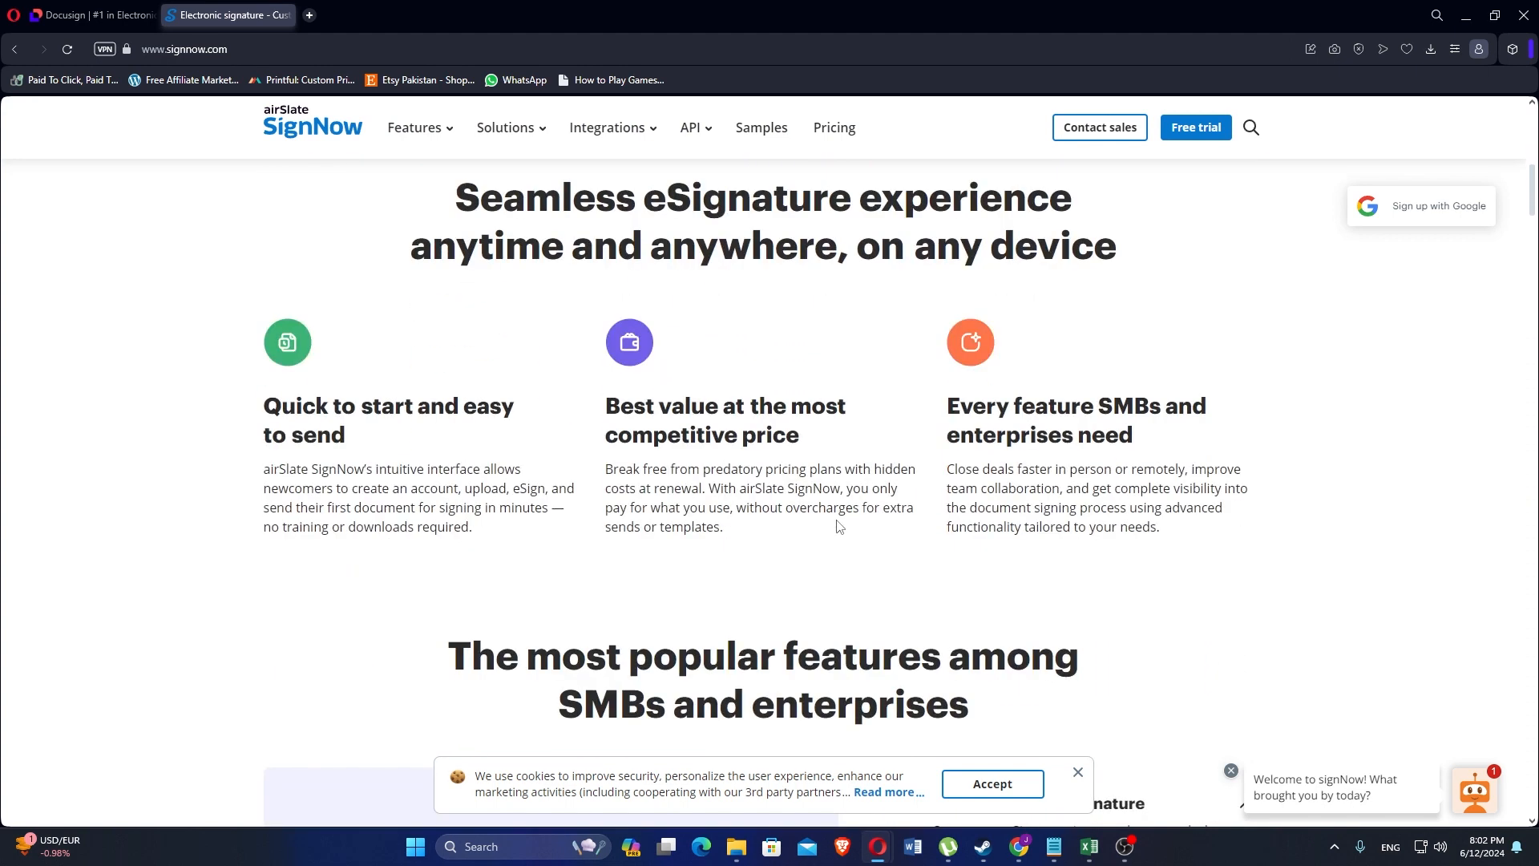
pyautogui.scroll(-3)
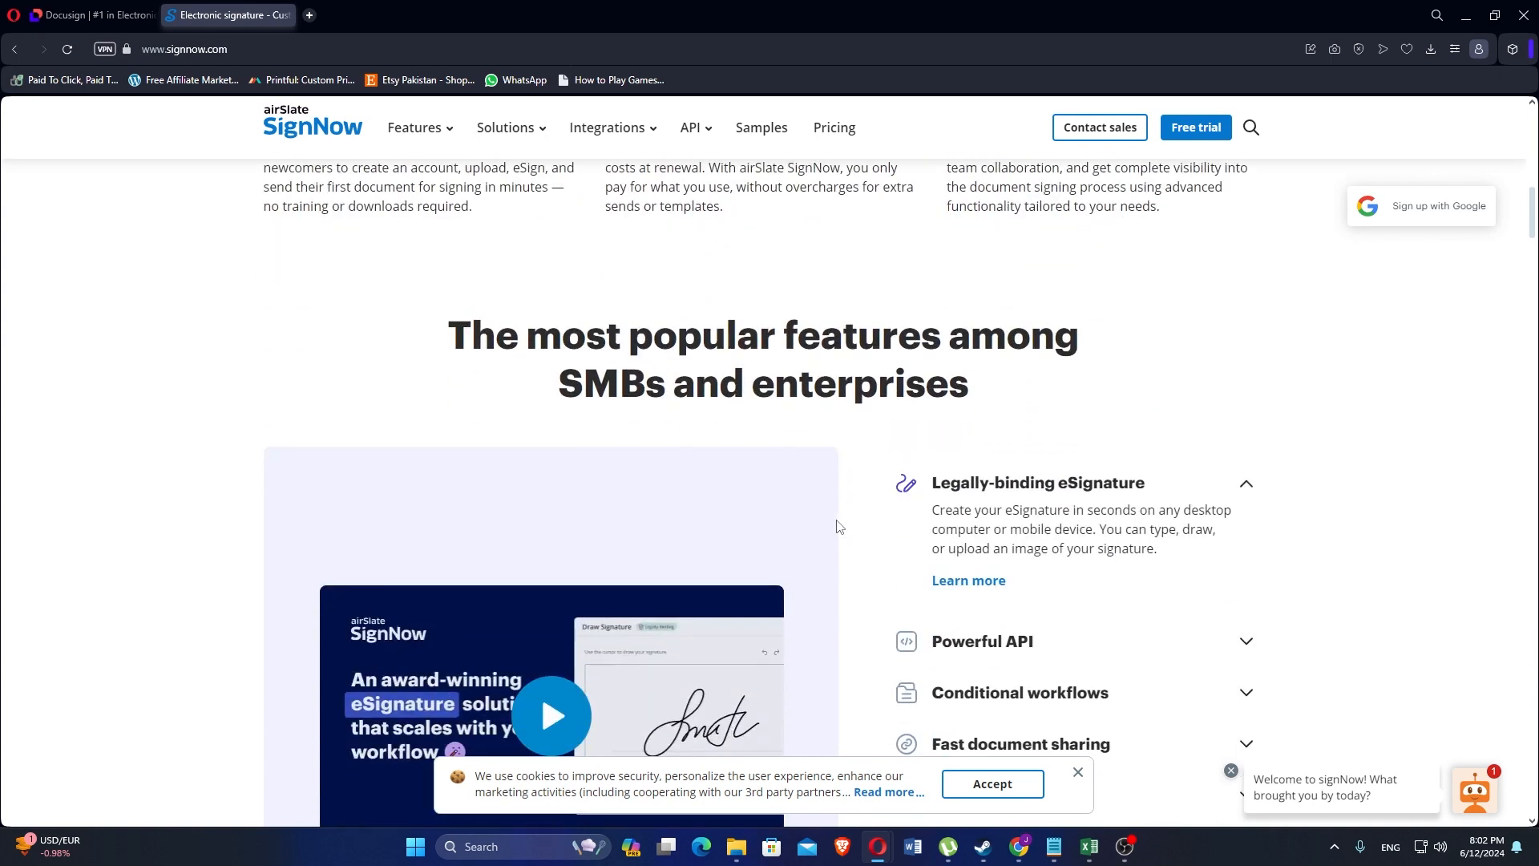
pyautogui.scroll(-3)
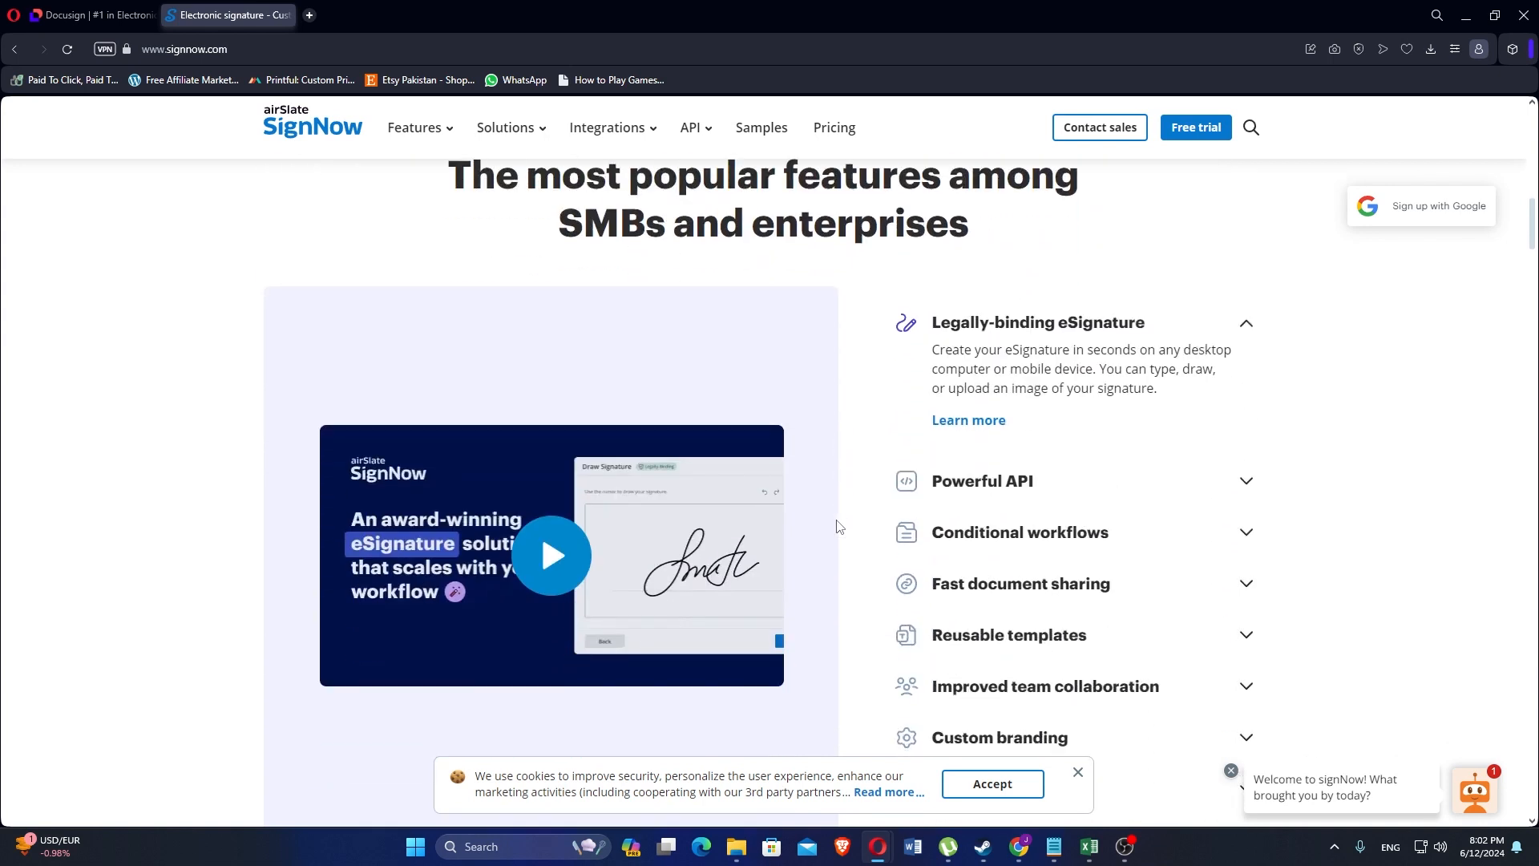
# - Continue past the Why choose airSlate SignNow section to the apps and CRMs integrations
pyautogui.scroll(-3)
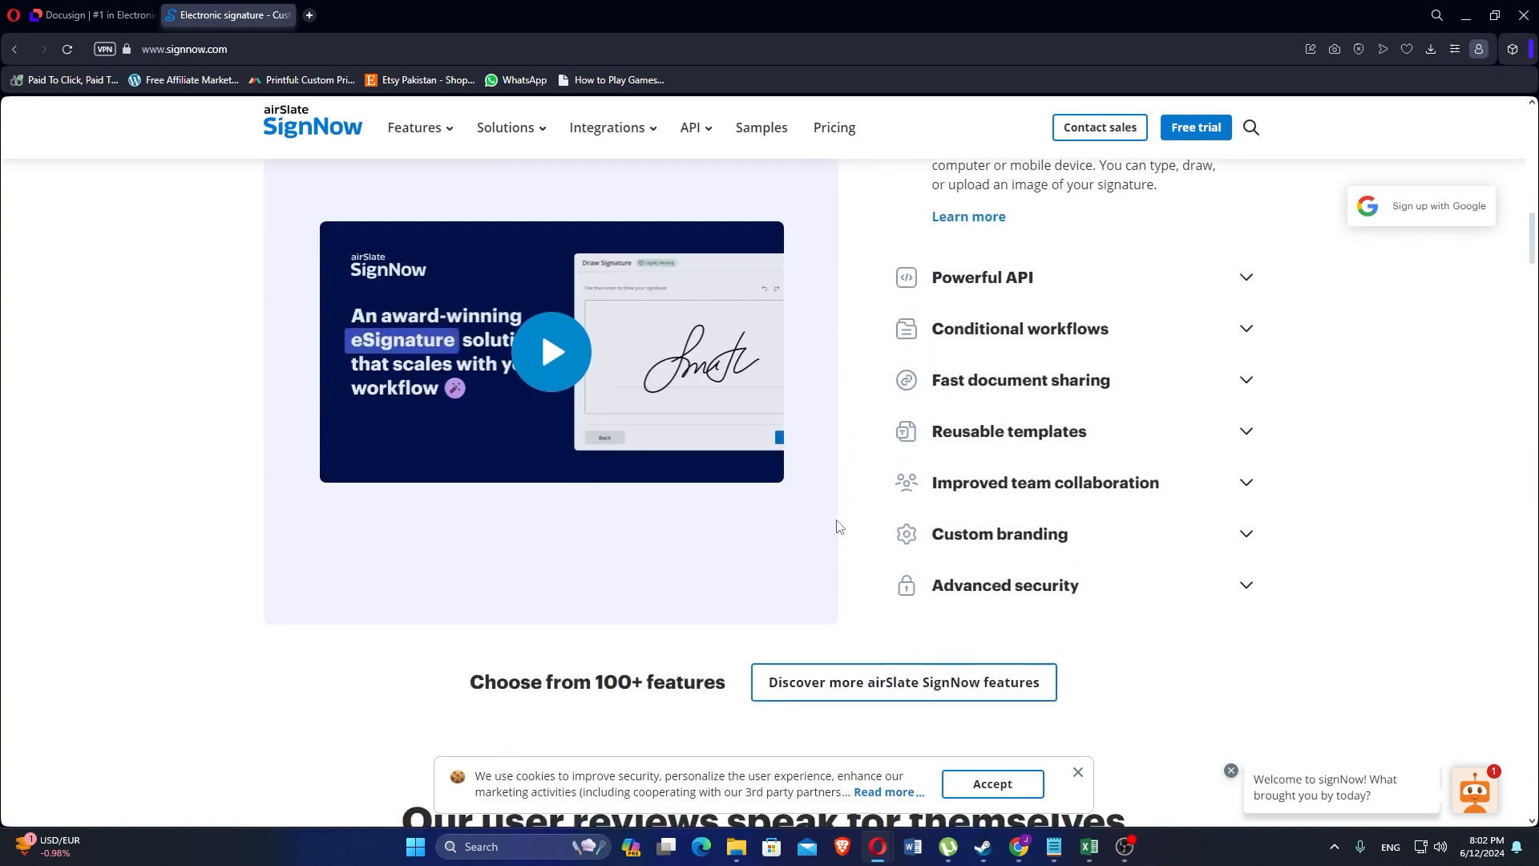
pyautogui.scroll(-3)
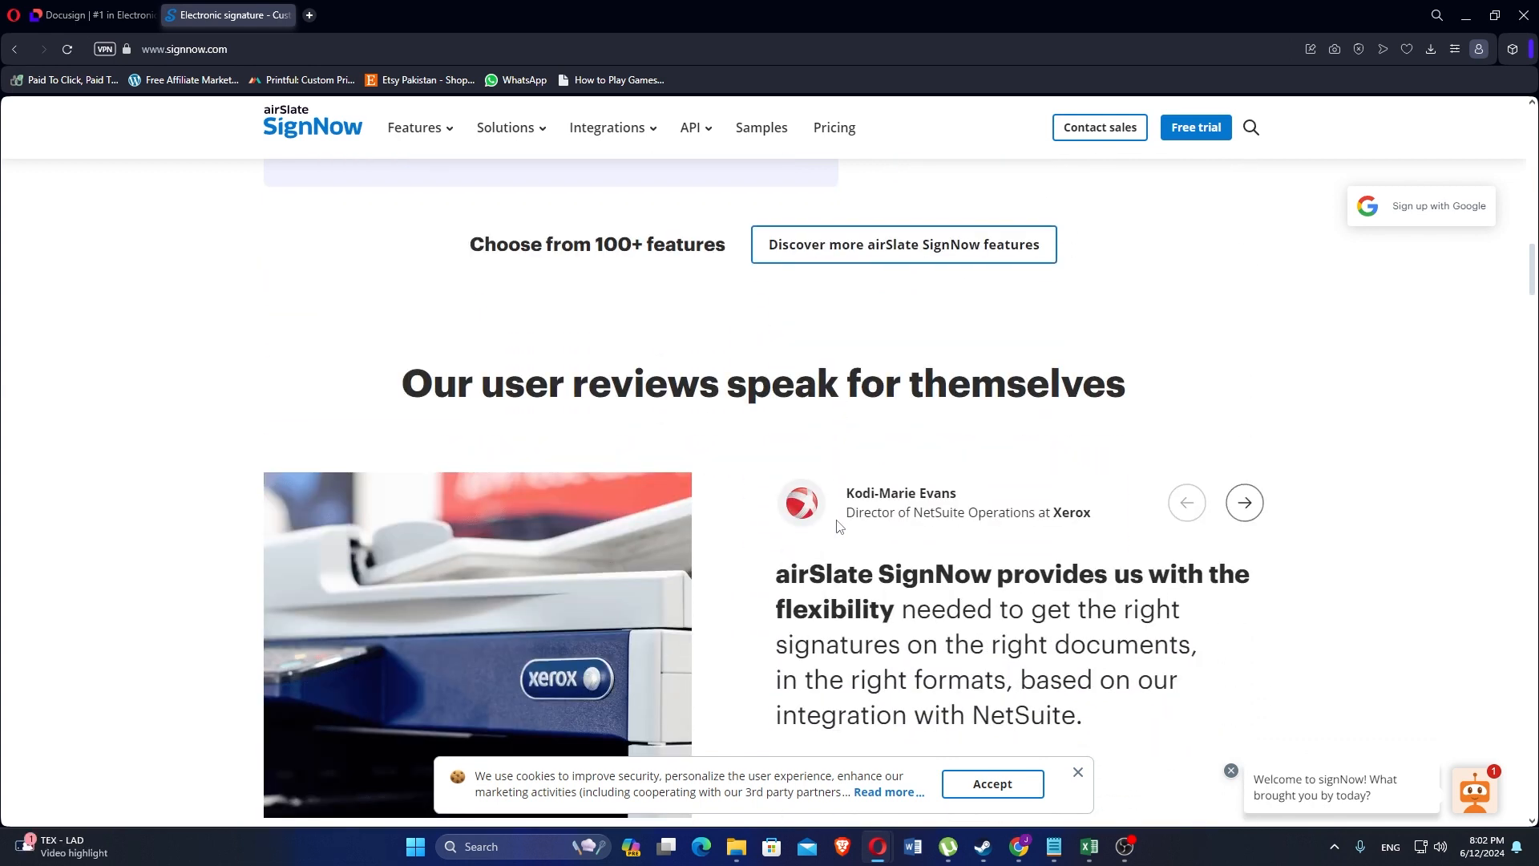
pyautogui.scroll(-3)
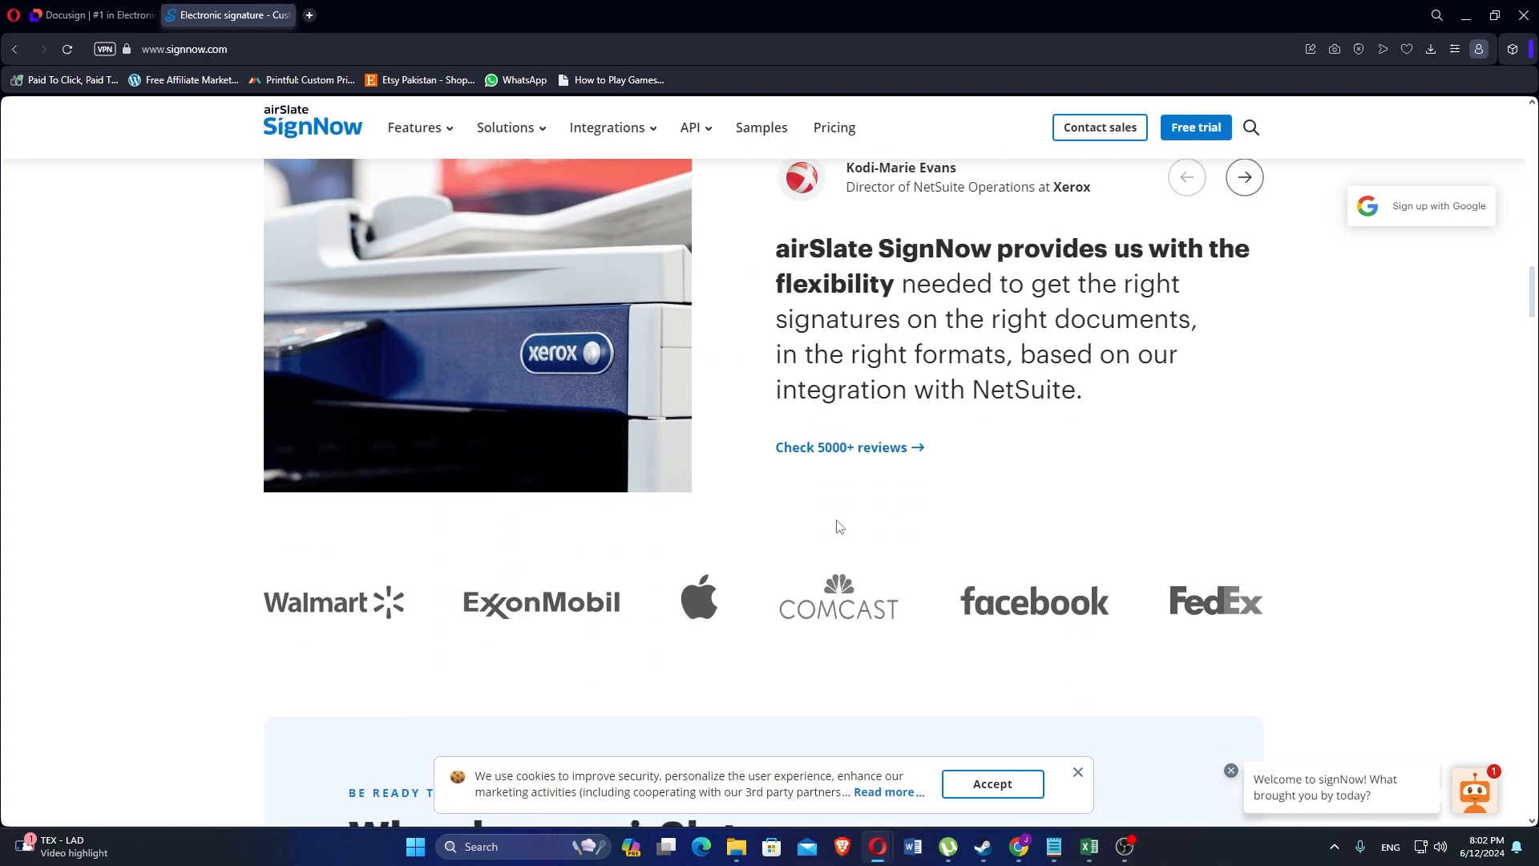
pyautogui.scroll(-3)
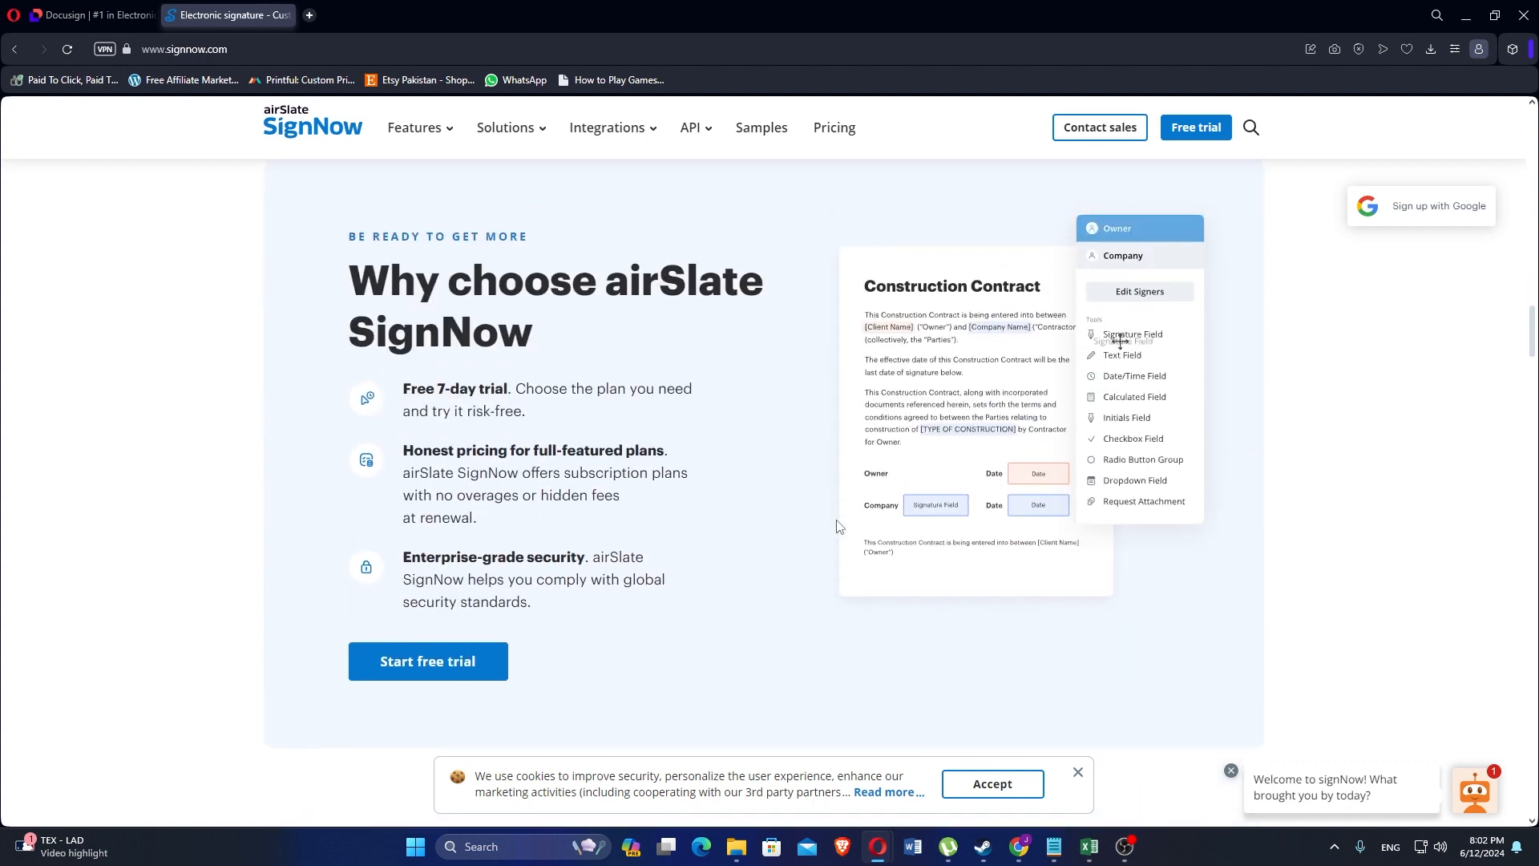
pyautogui.moveTo(947, 381)
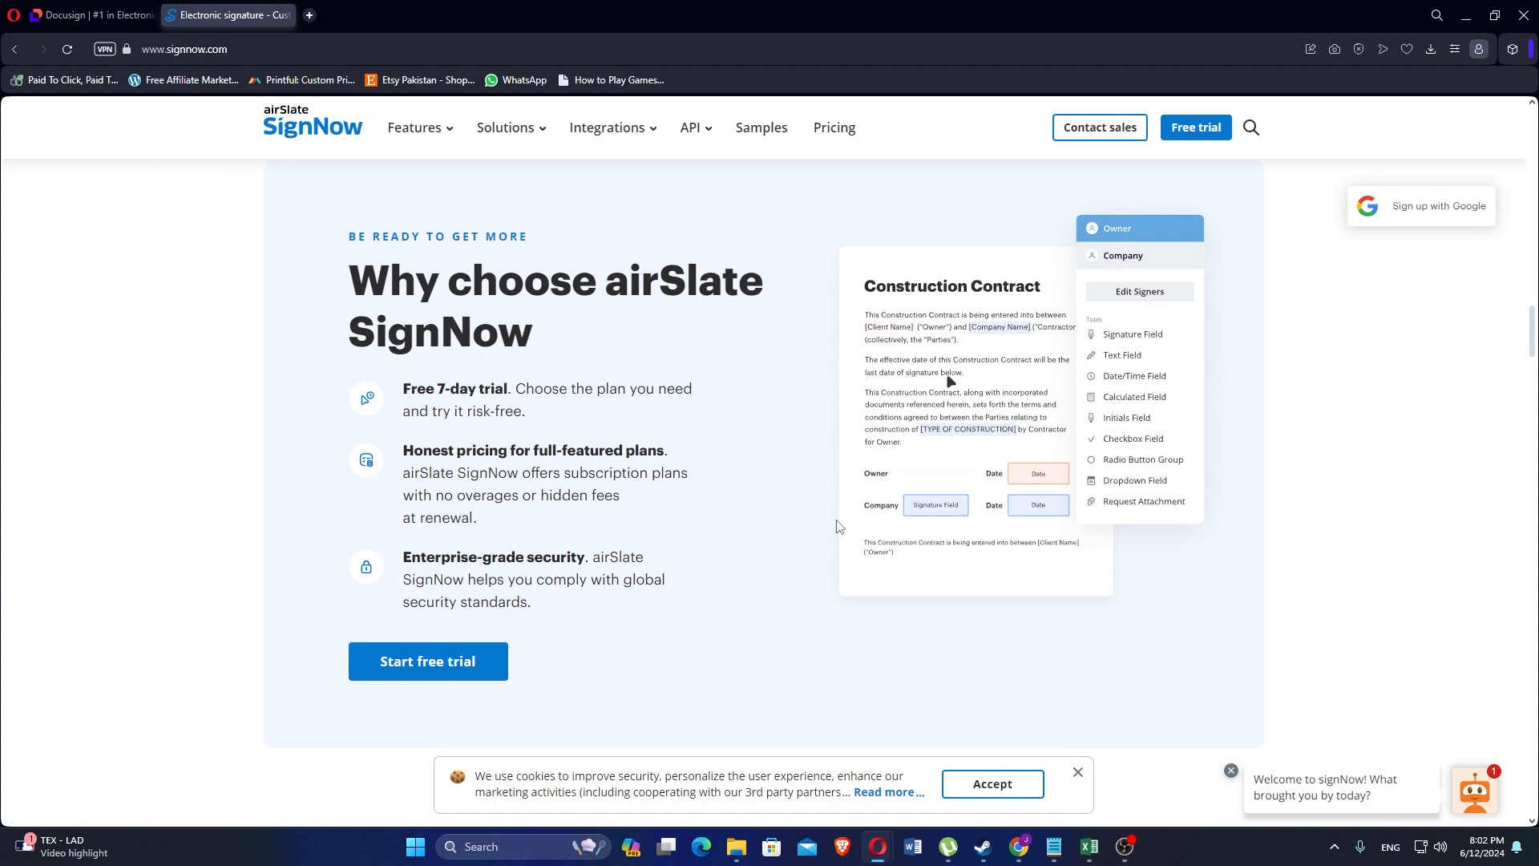
pyautogui.scroll(-3)
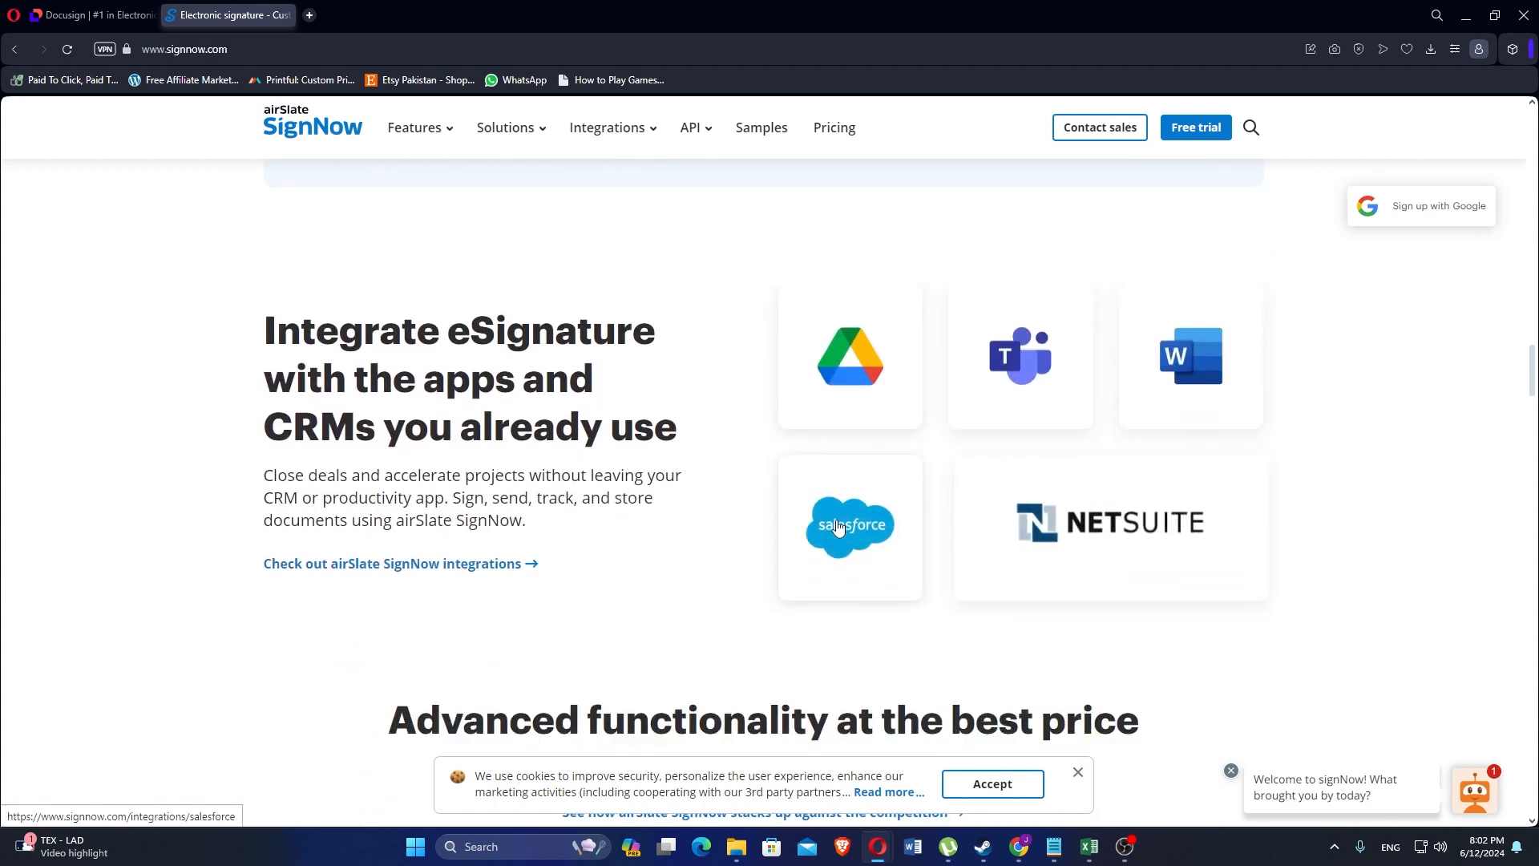
# - Scroll to the Advanced functionality at the best price comparison chart and dismiss the cookie notice
pyautogui.scroll(-3)
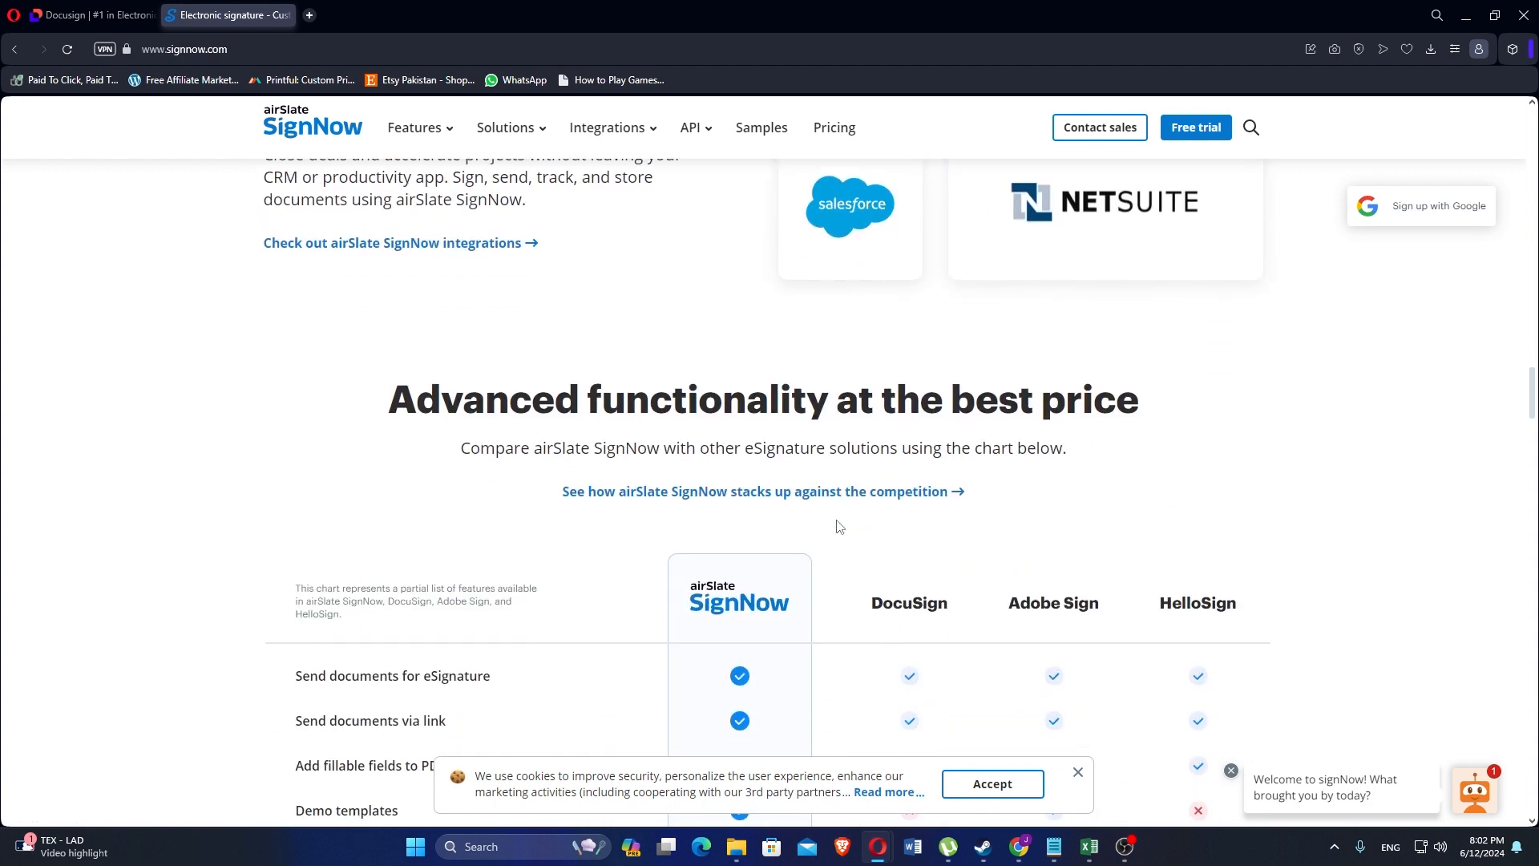
pyautogui.scroll(-3)
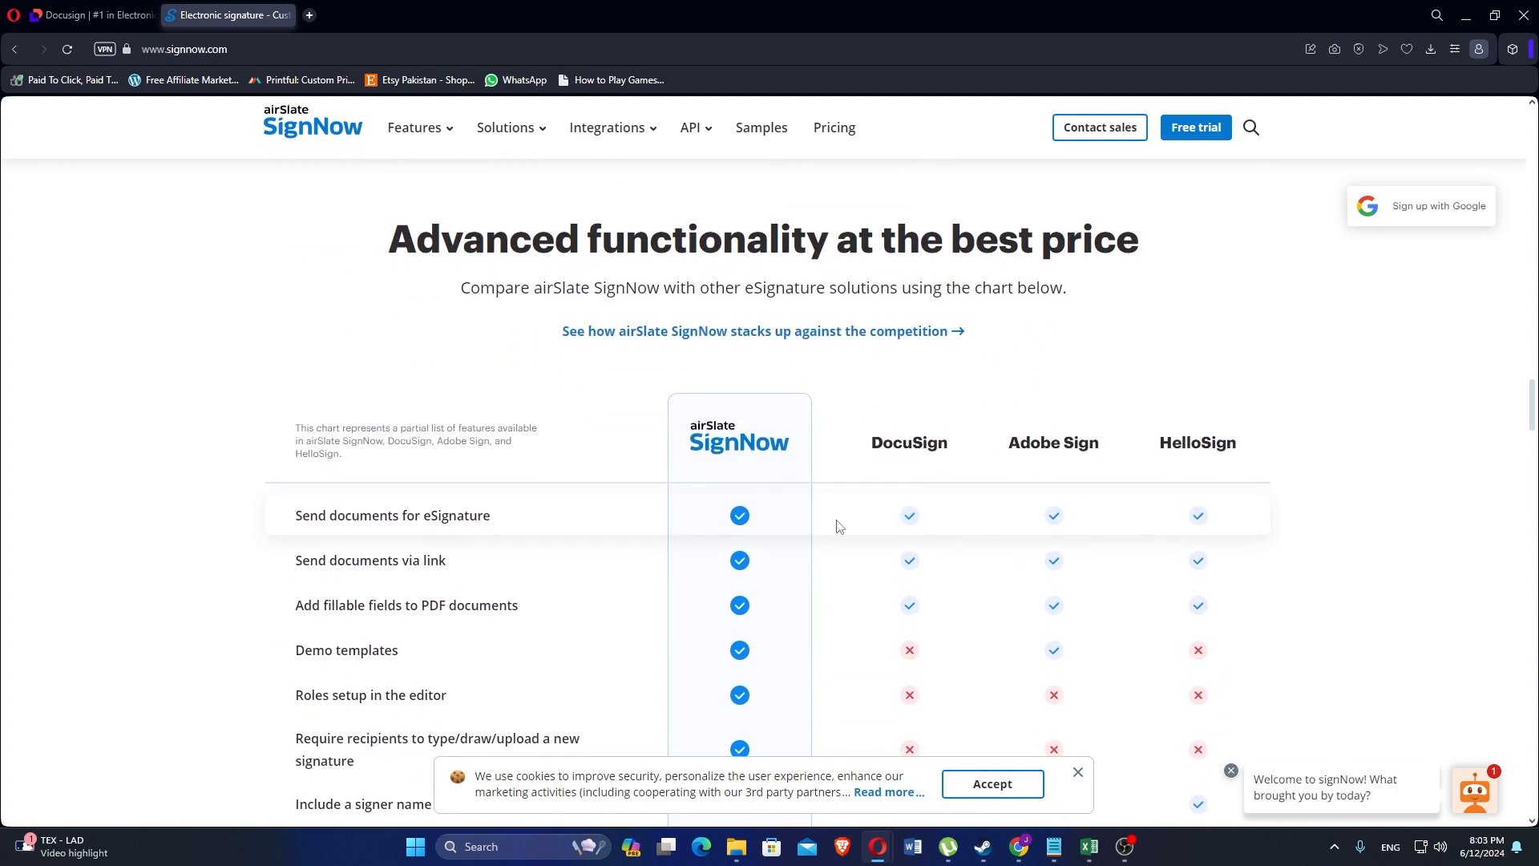
pyautogui.scroll(-3)
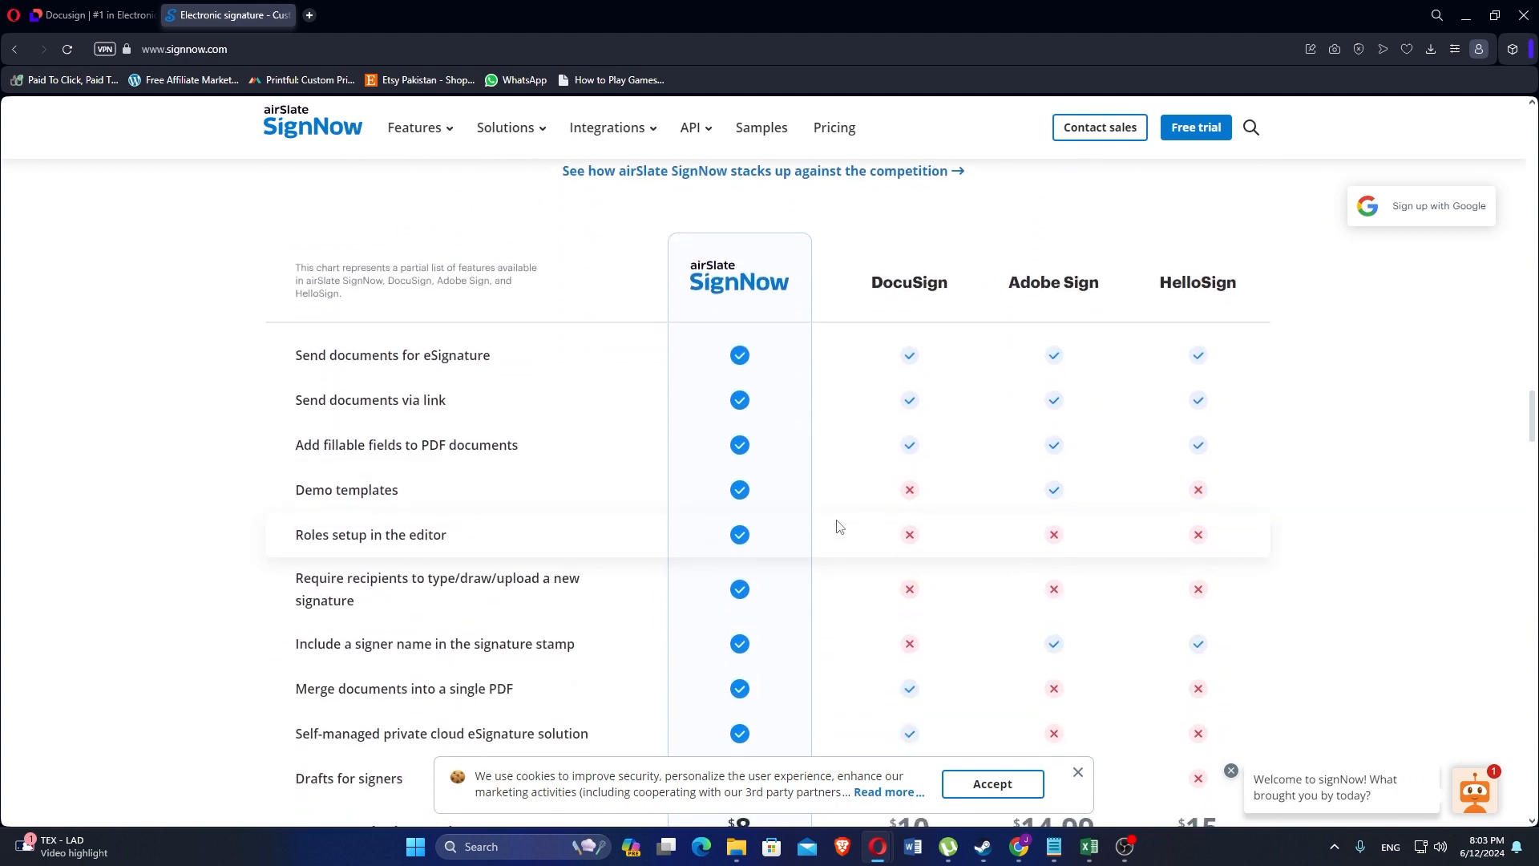
pyautogui.scroll(-3)
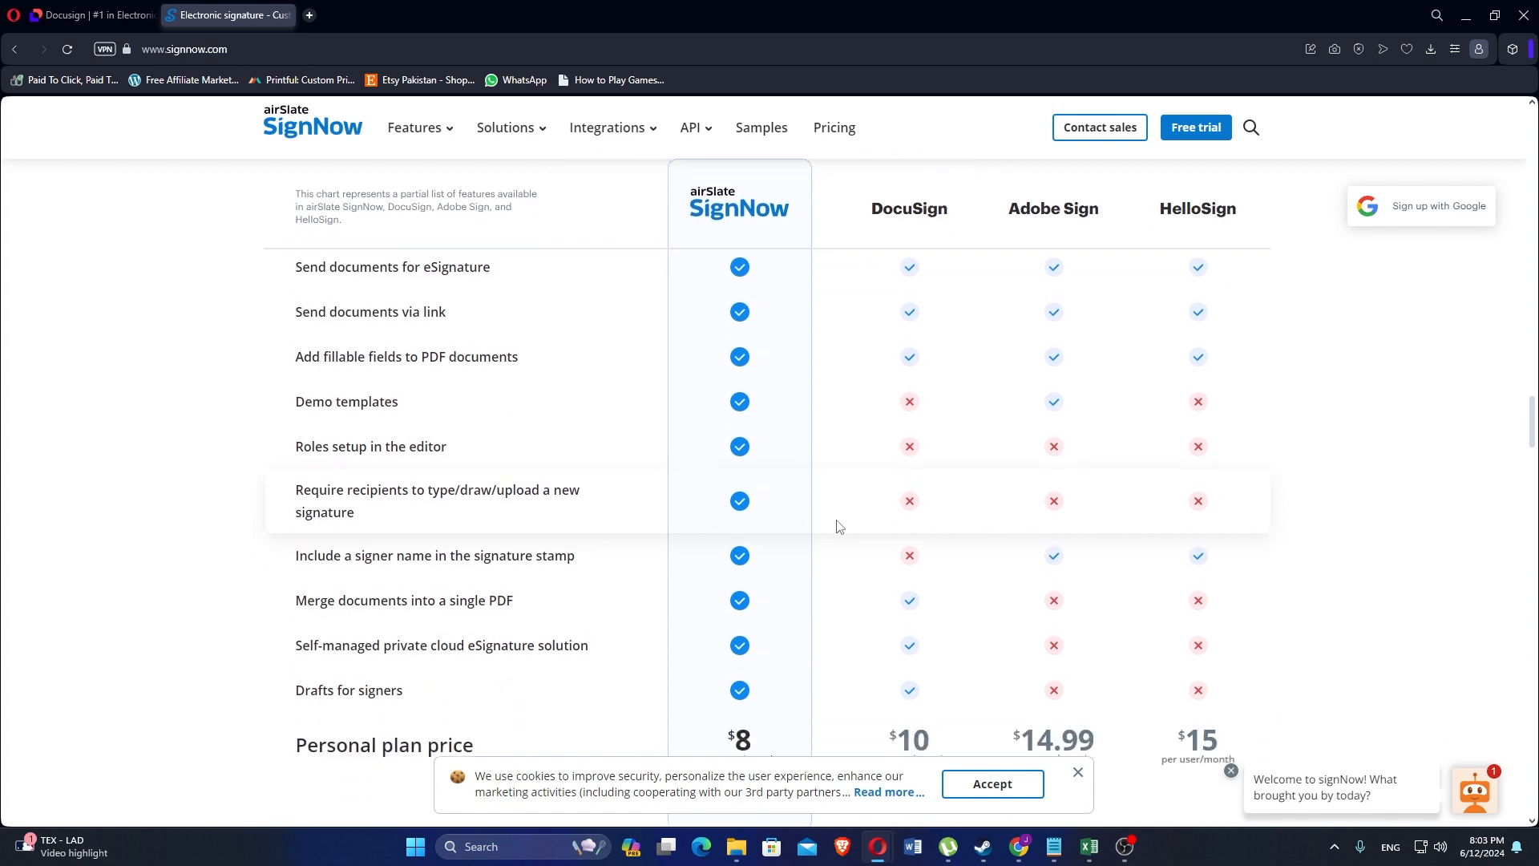
pyautogui.moveTo(1095, 797)
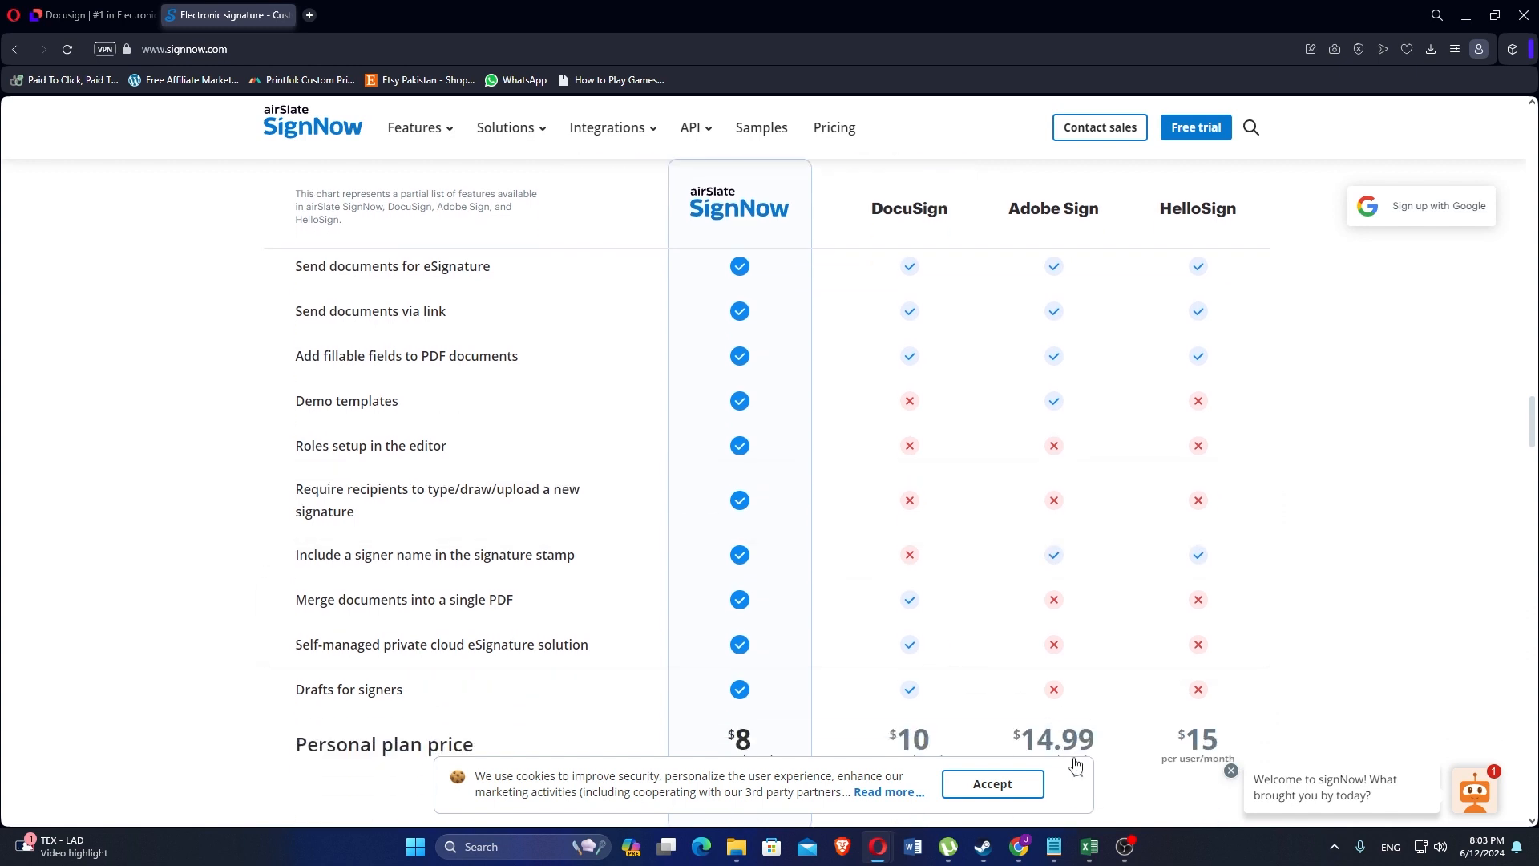
pyautogui.click(991, 784)
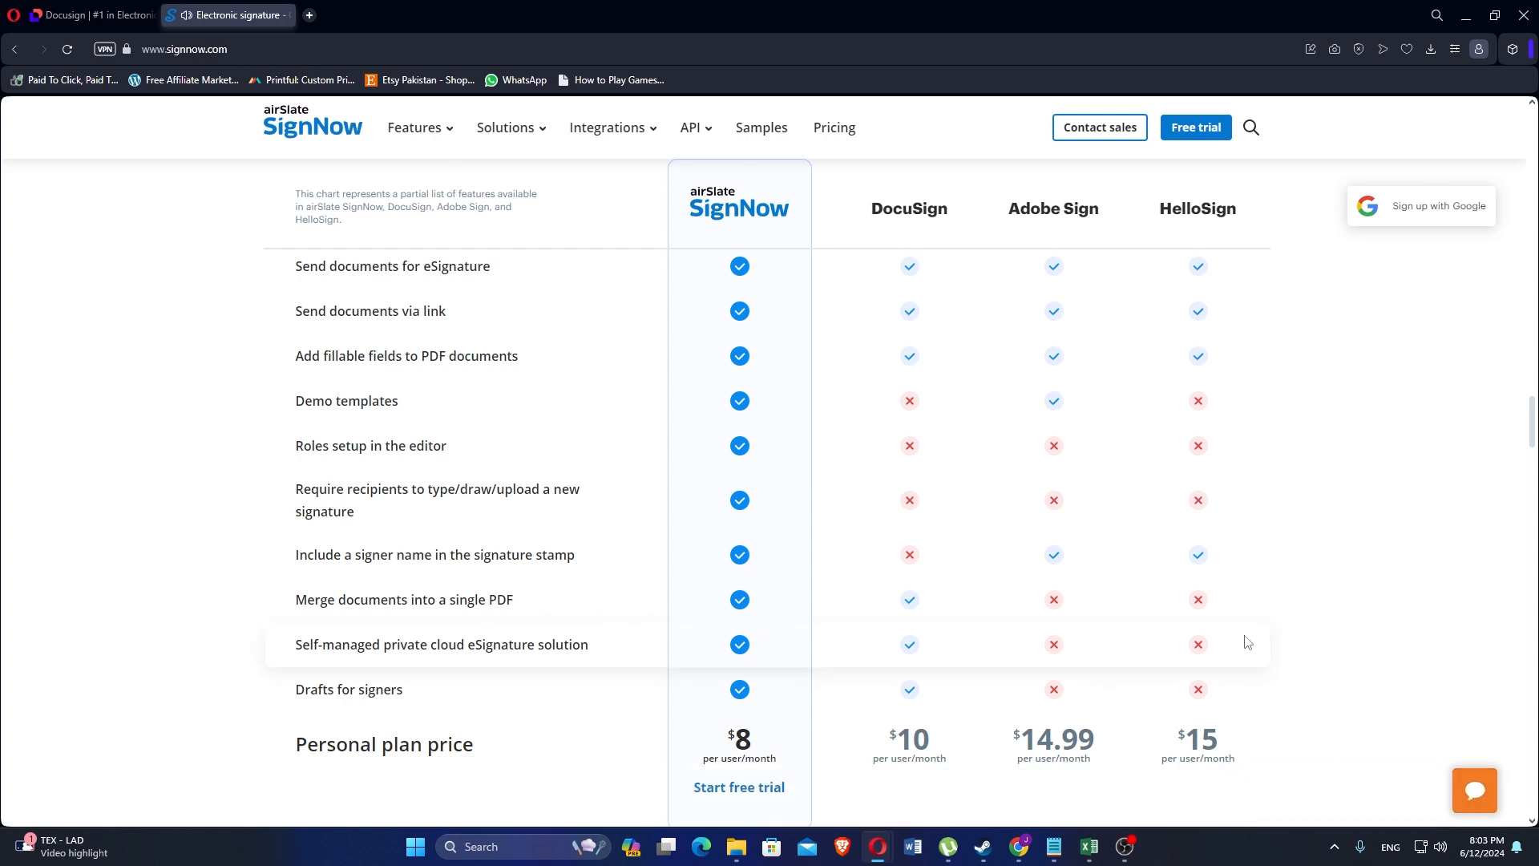
pyautogui.scroll(-3)
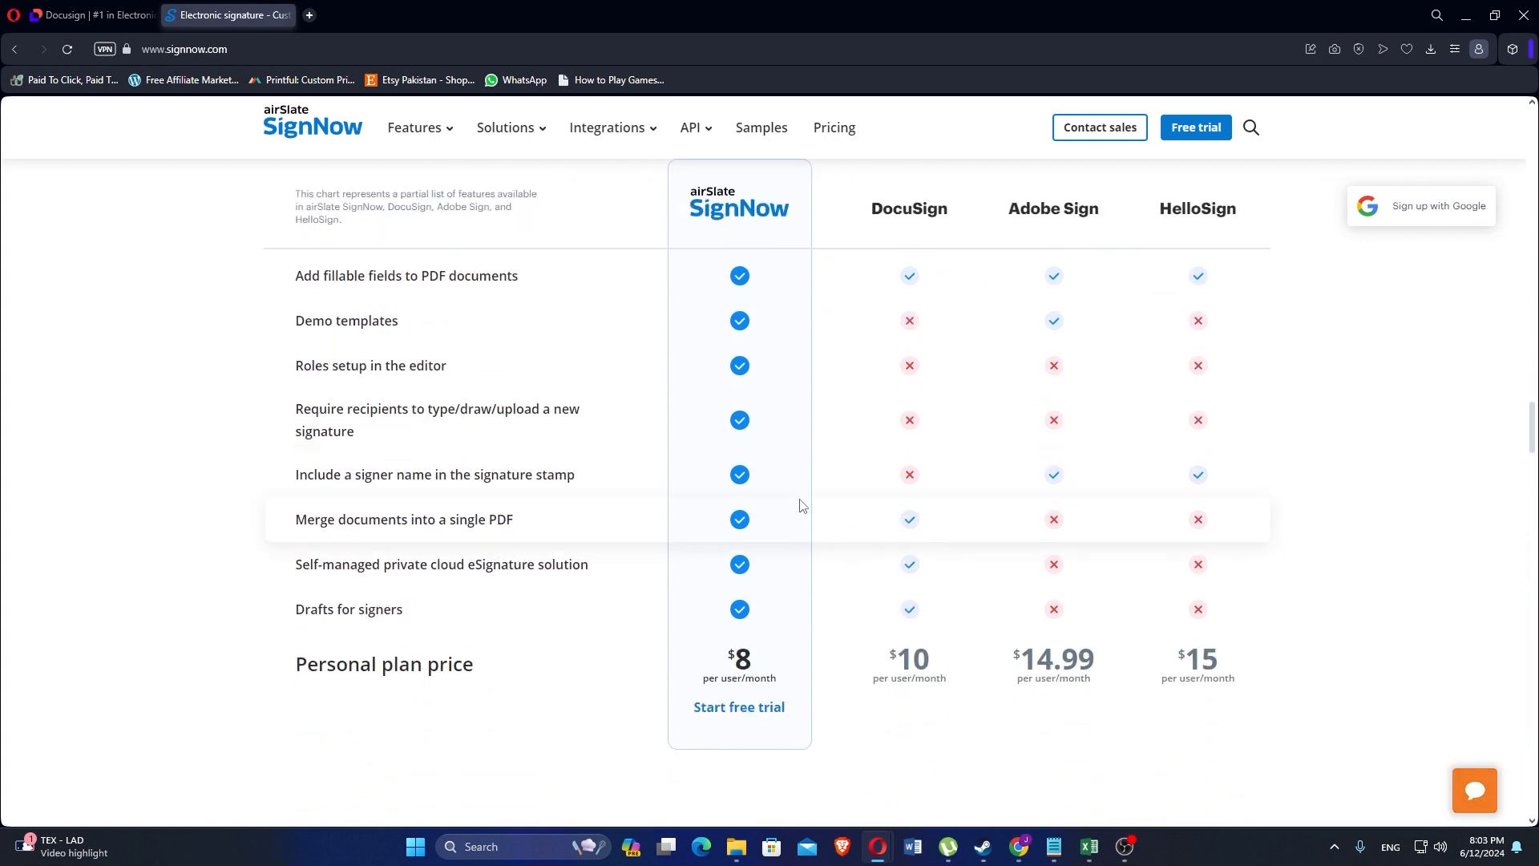
pyautogui.scroll(-3)
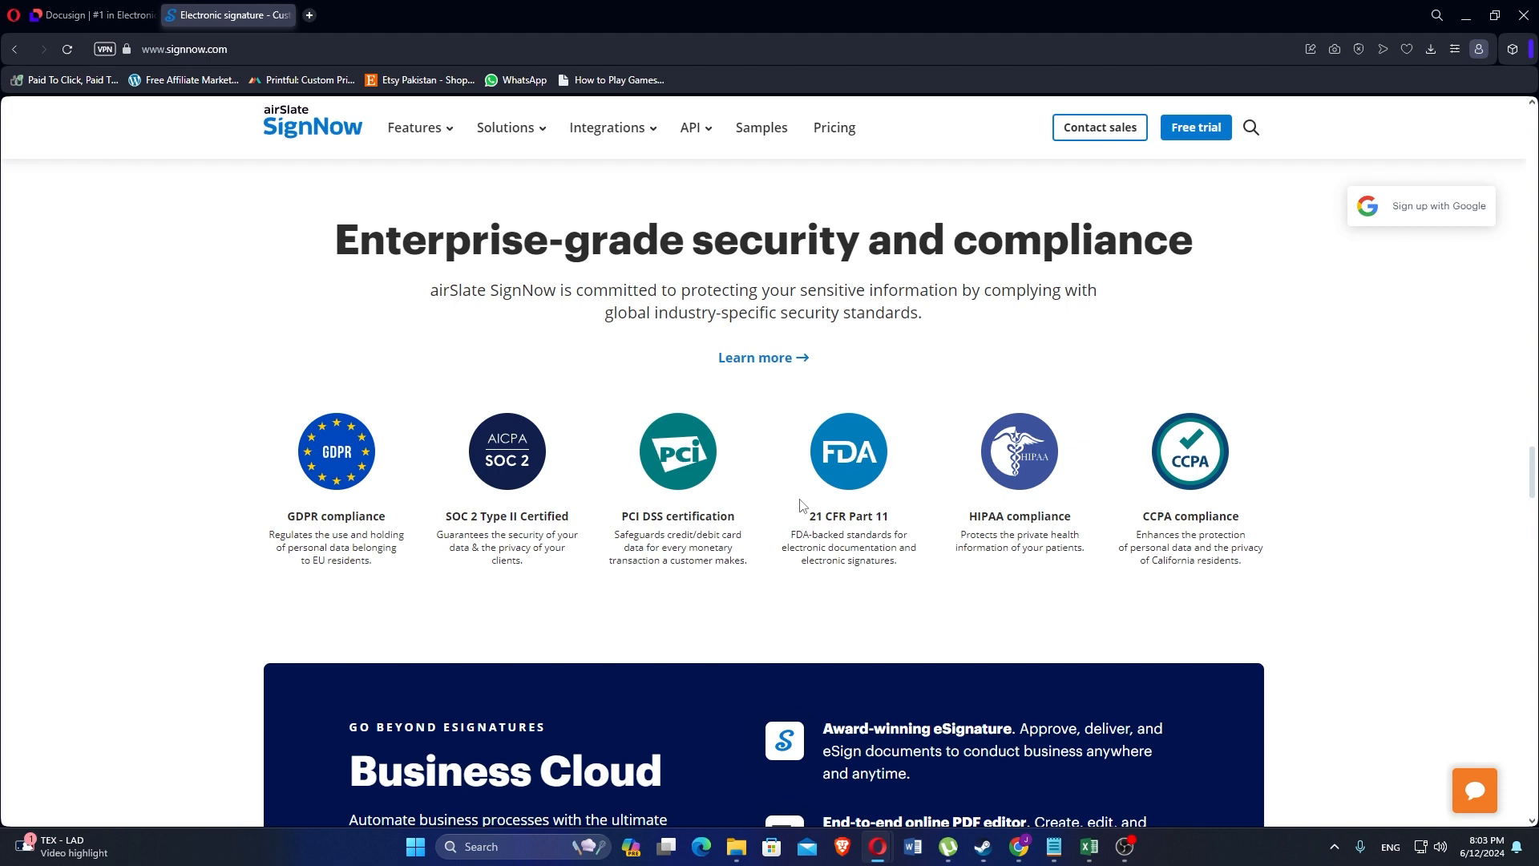
# - Scroll past security badges, Business Cloud and awards to the What is an electronic signature? section
pyautogui.scroll(-3)
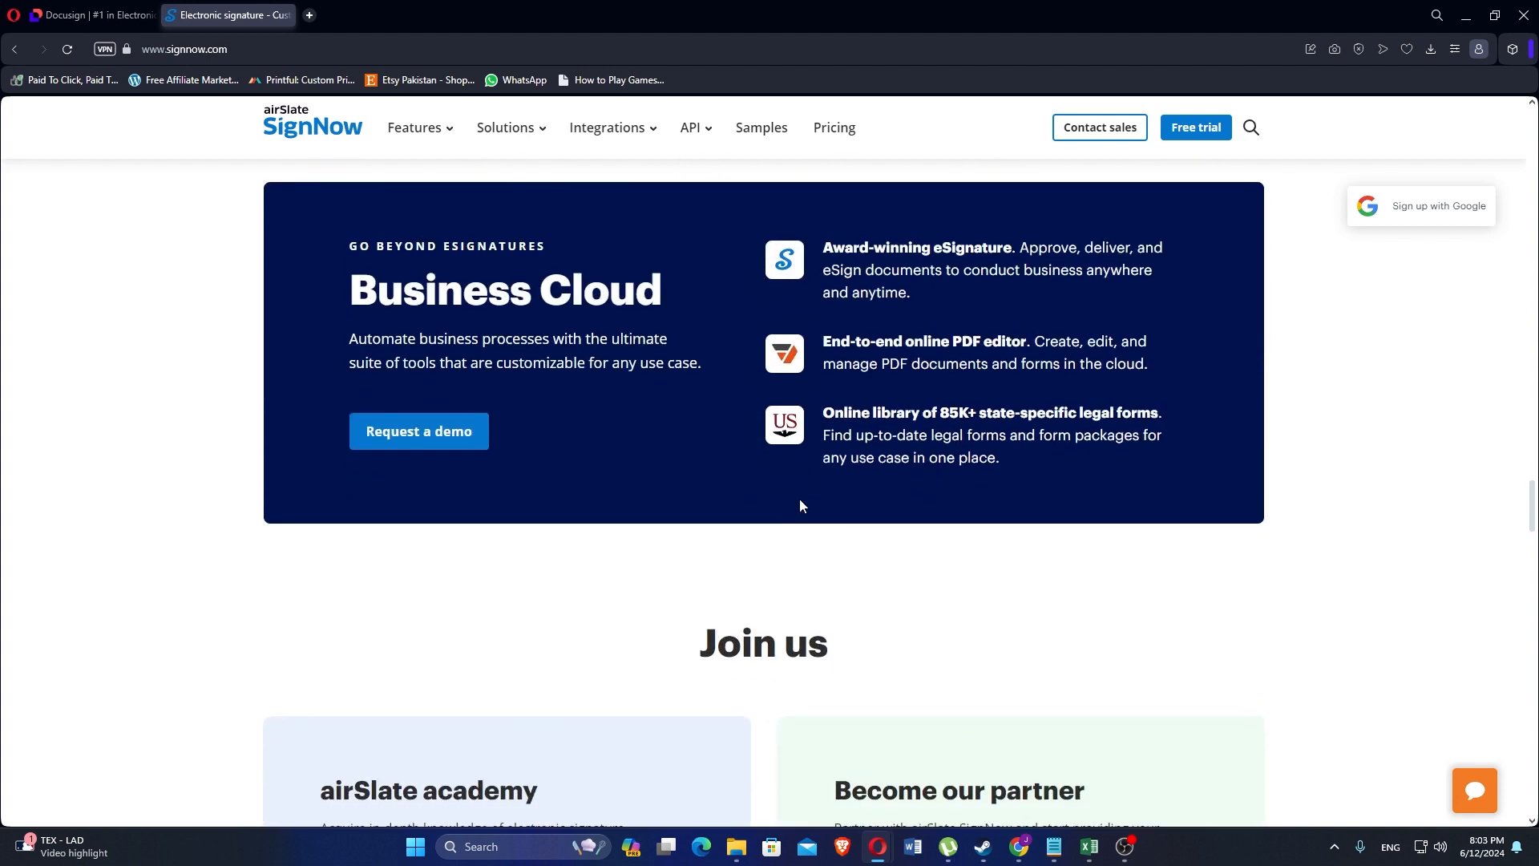
pyautogui.scroll(-3)
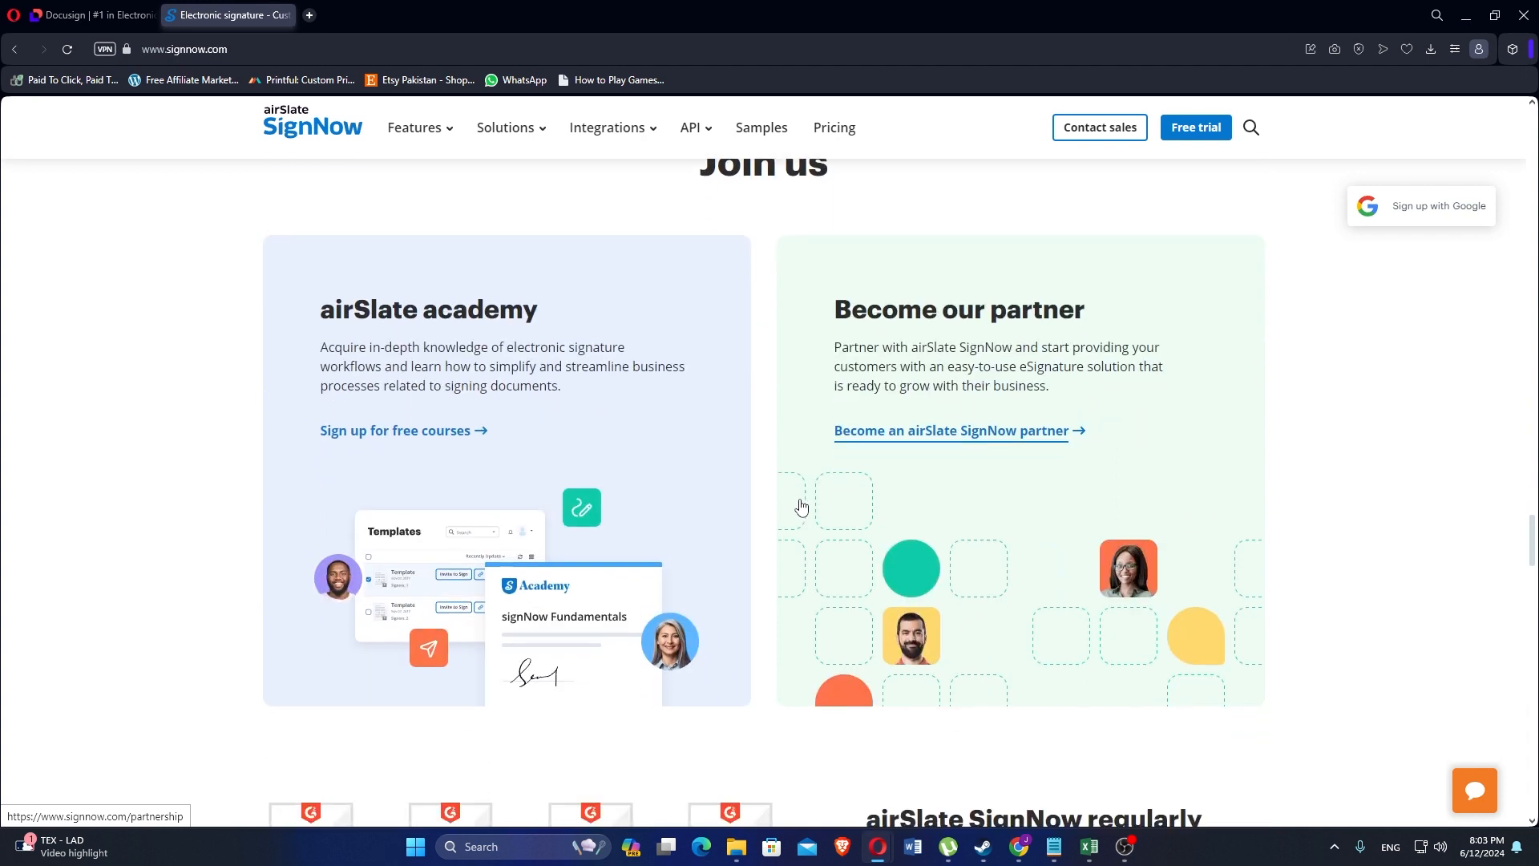
pyautogui.scroll(3)
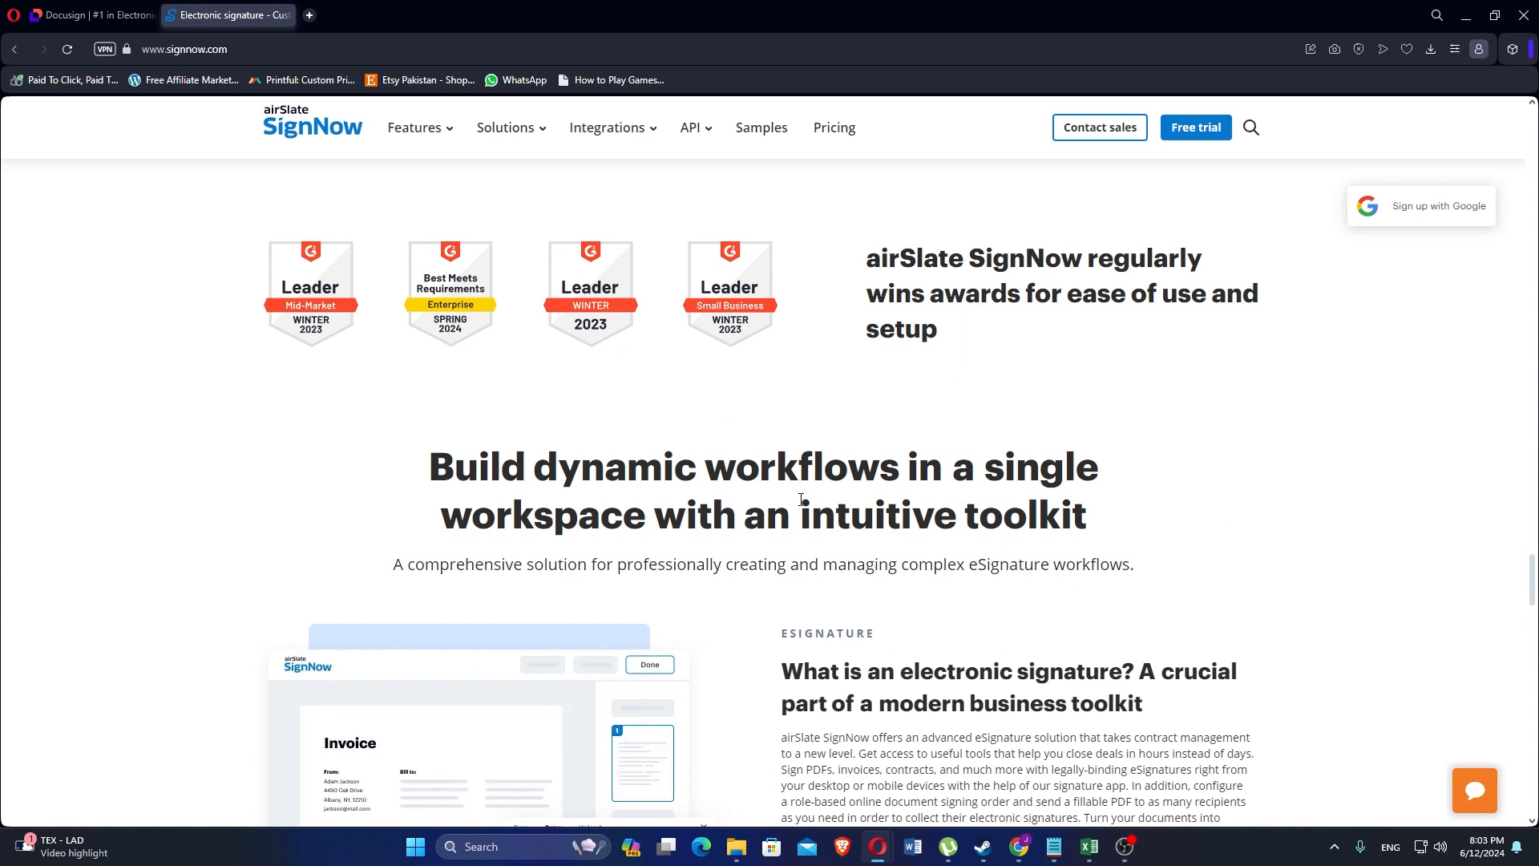
pyautogui.scroll(-3)
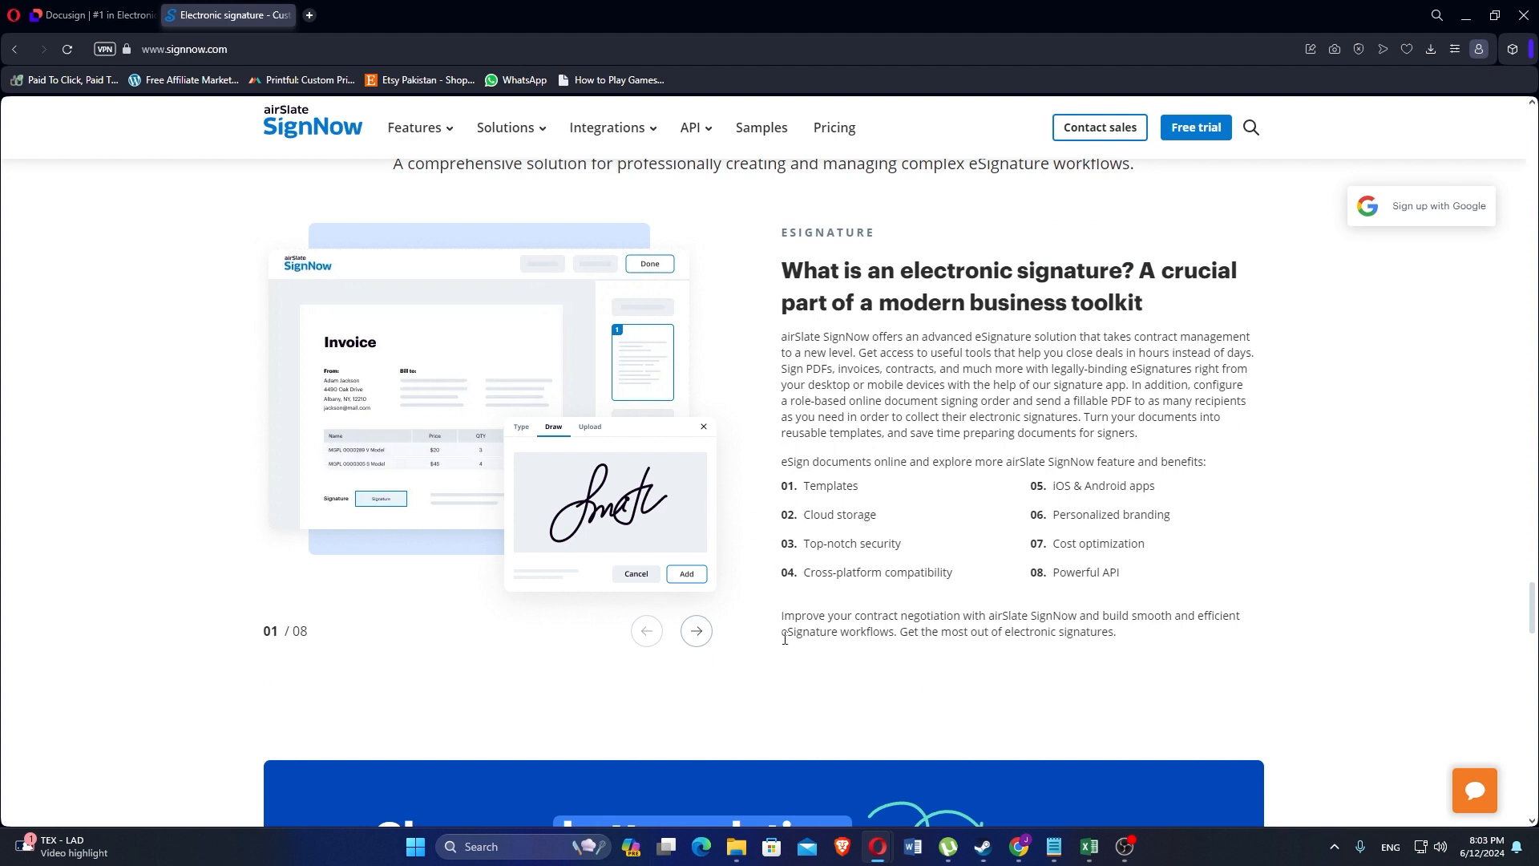
# - Scroll through the FAQs list down to the How to Sign a PDF guide
pyautogui.scroll(-3)
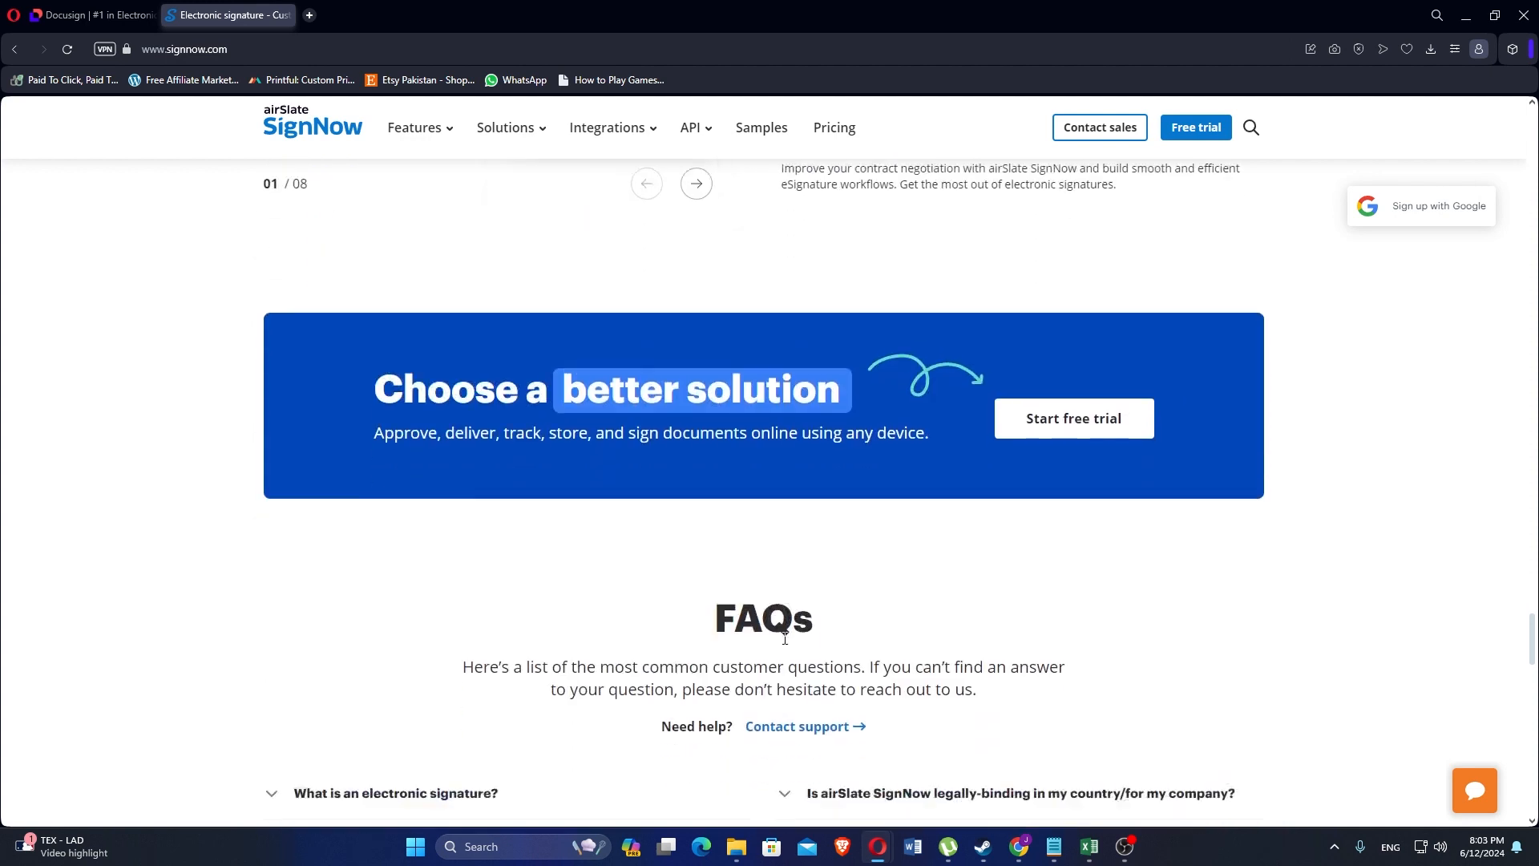
pyautogui.scroll(-3)
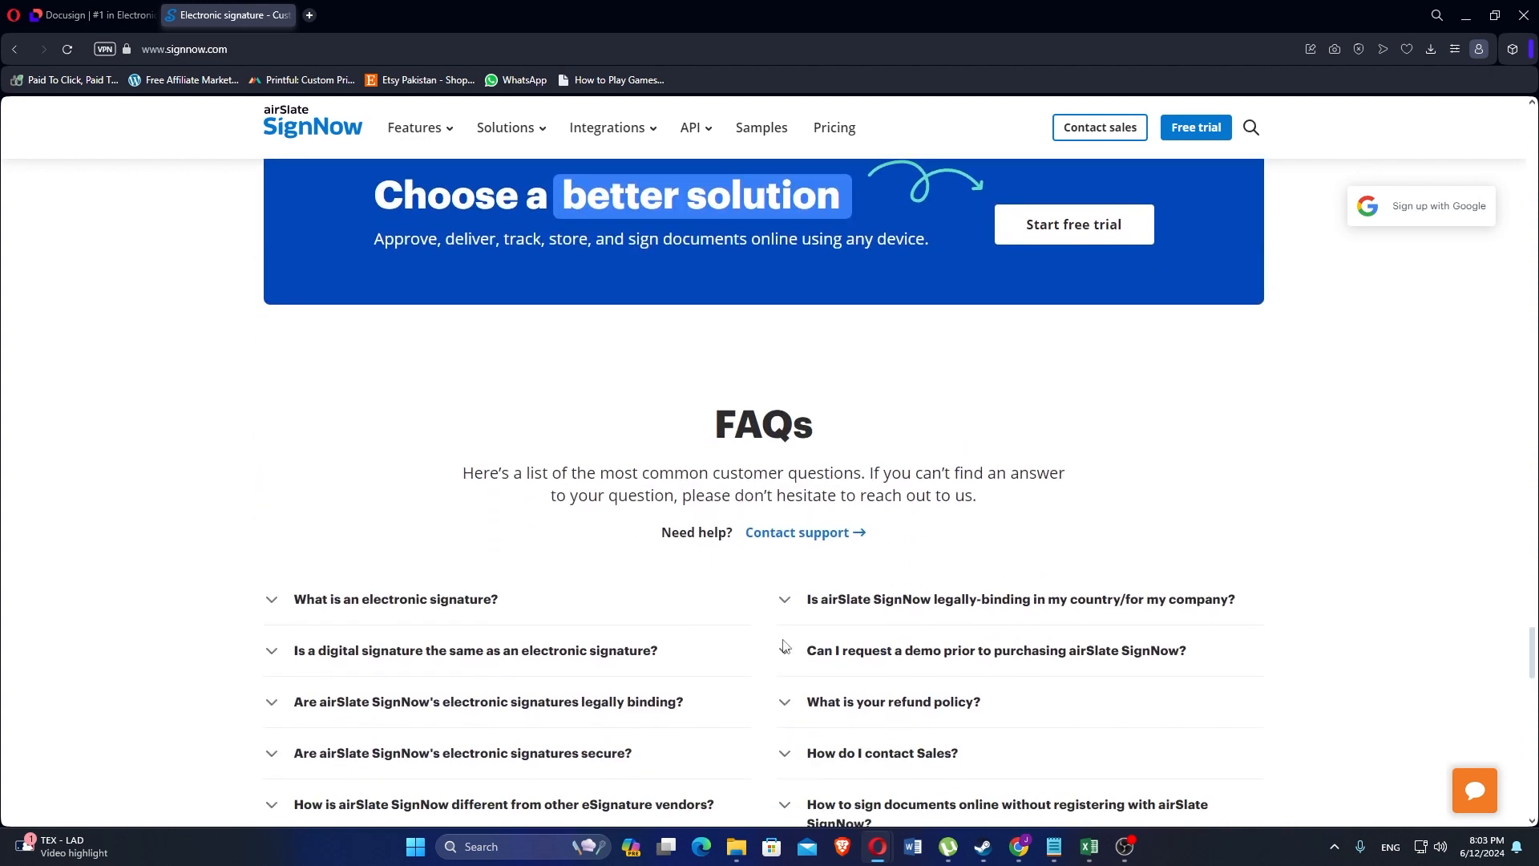
pyautogui.moveTo(783, 650)
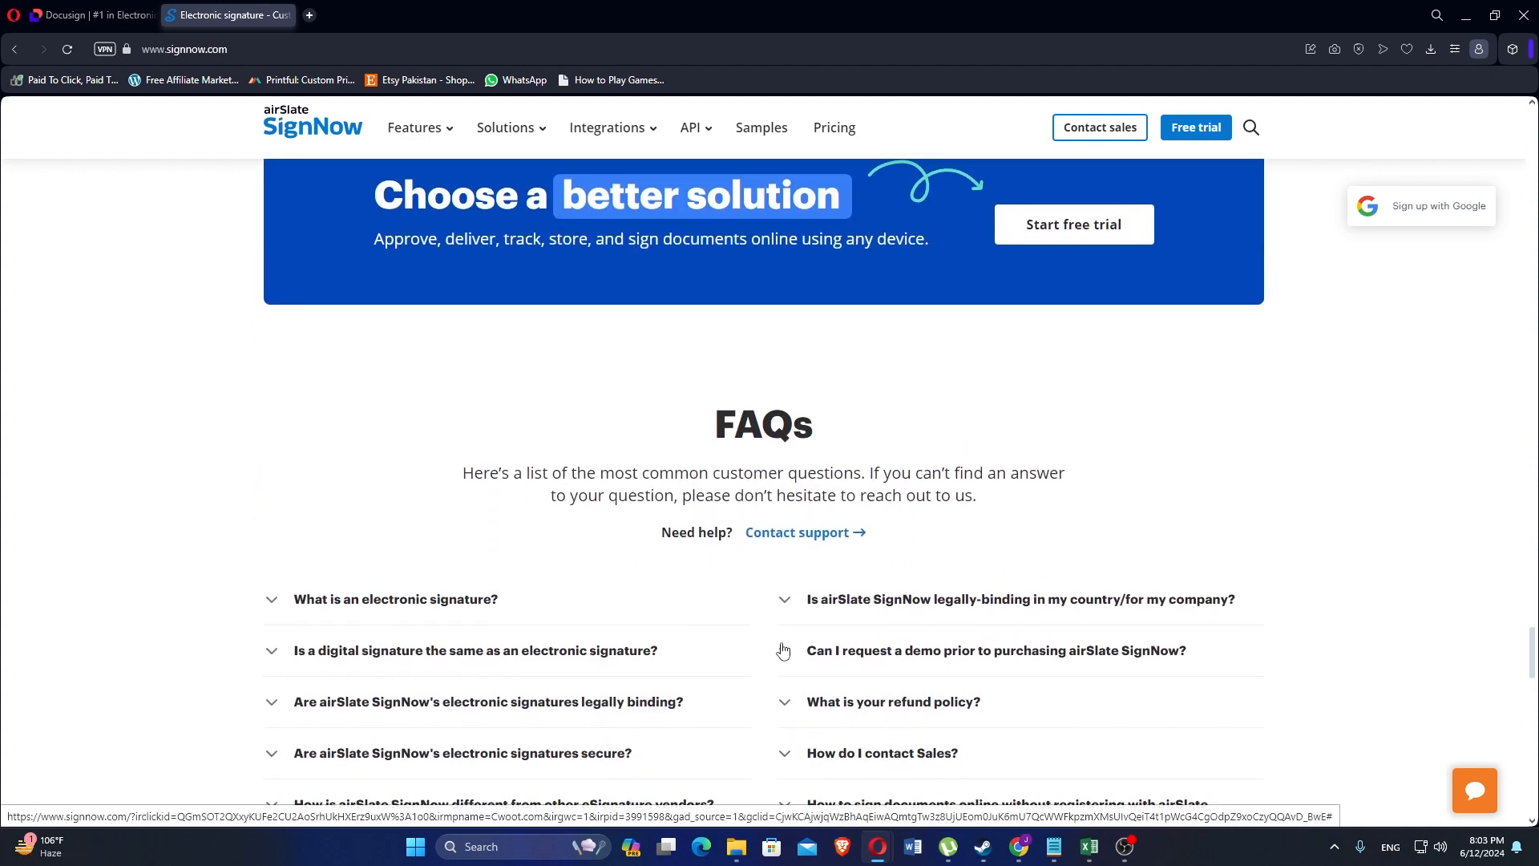
pyautogui.scroll(-3)
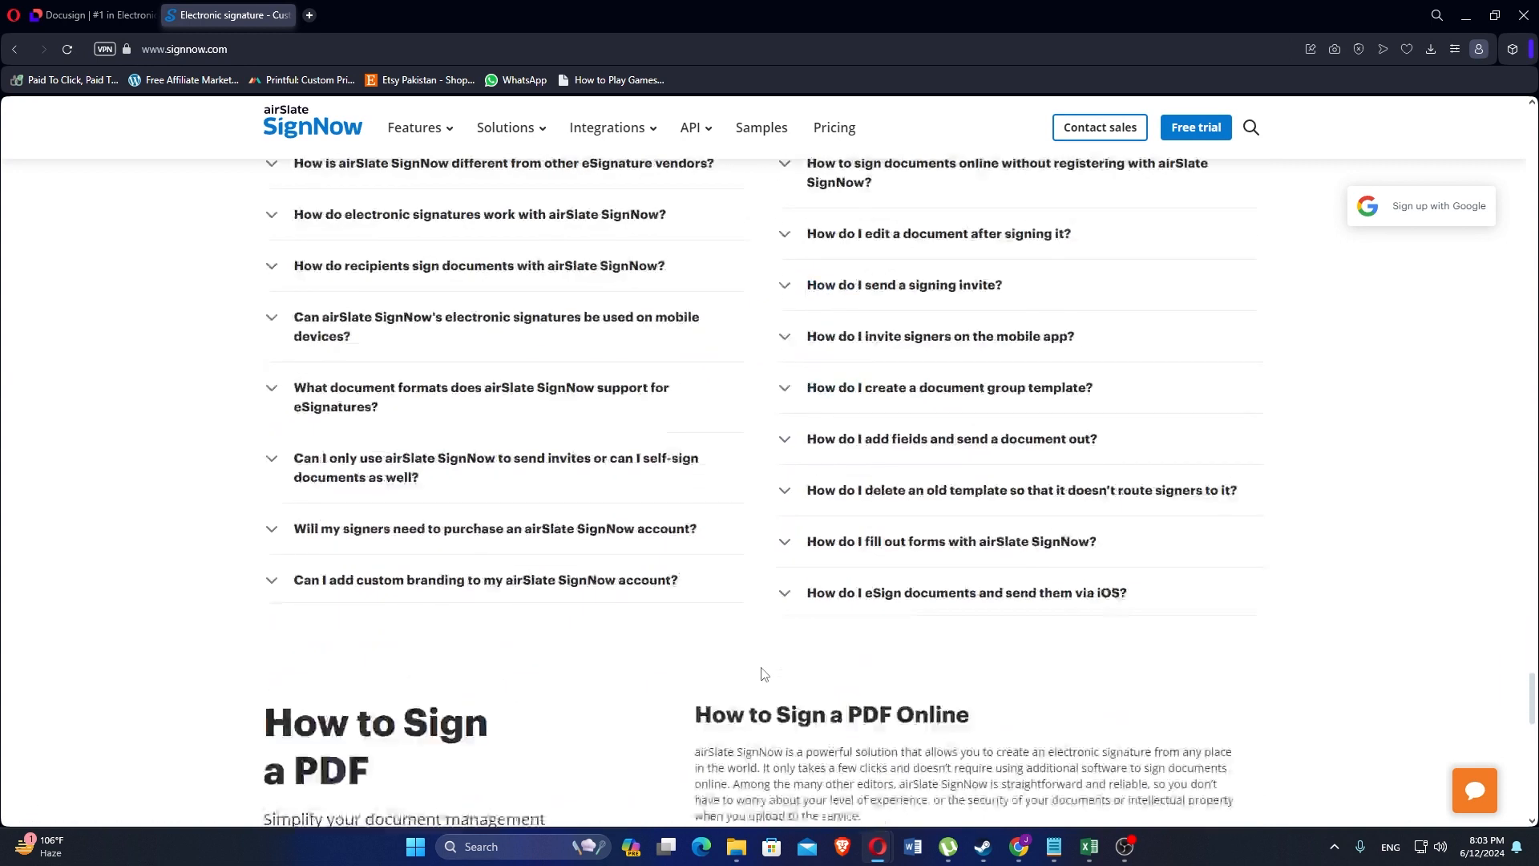
pyautogui.scroll(-3)
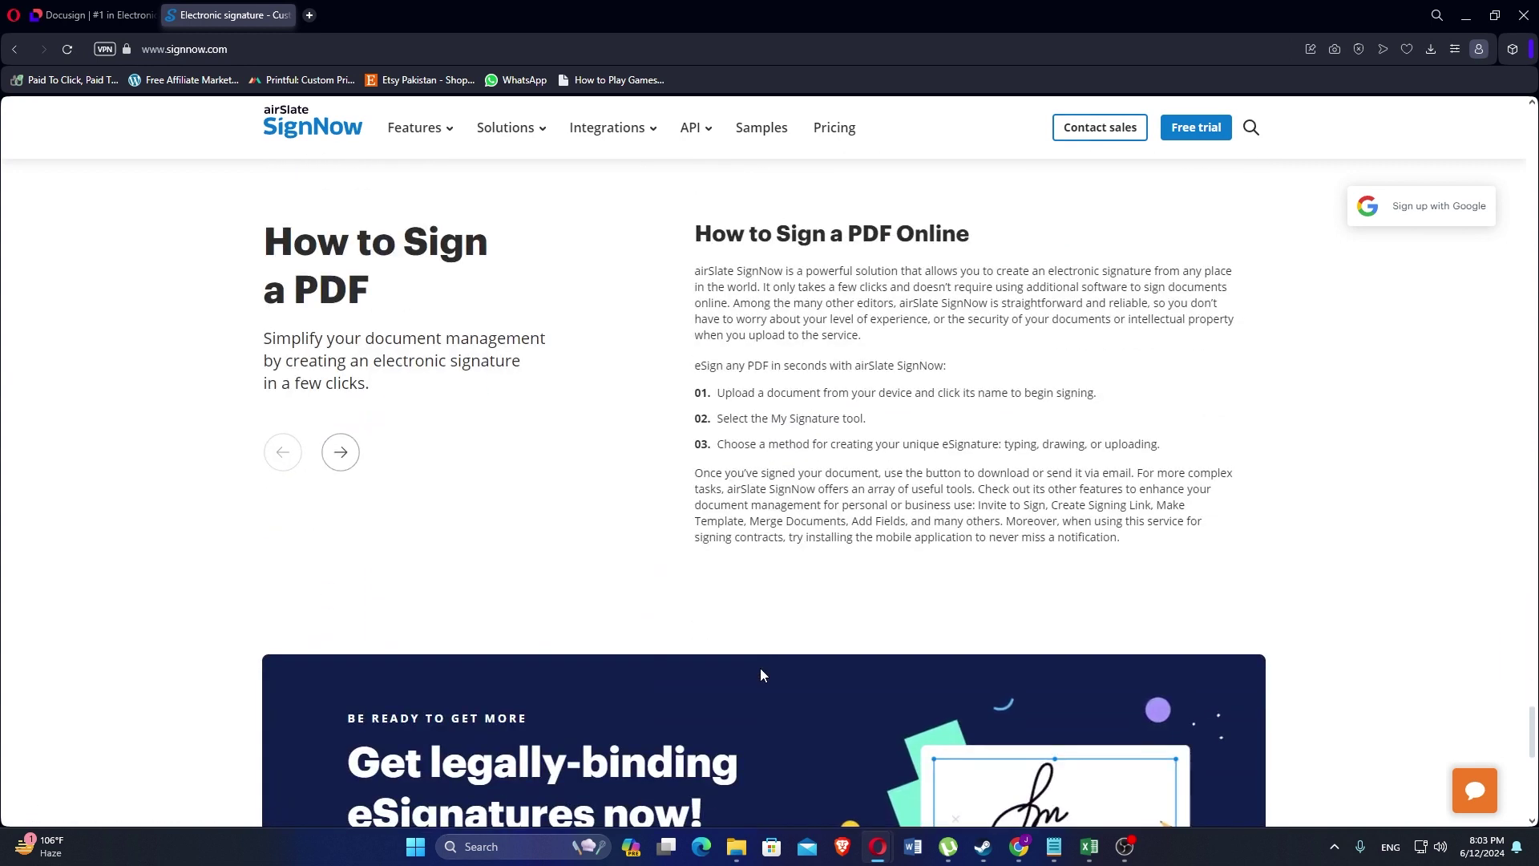
pyautogui.moveTo(728, 632)
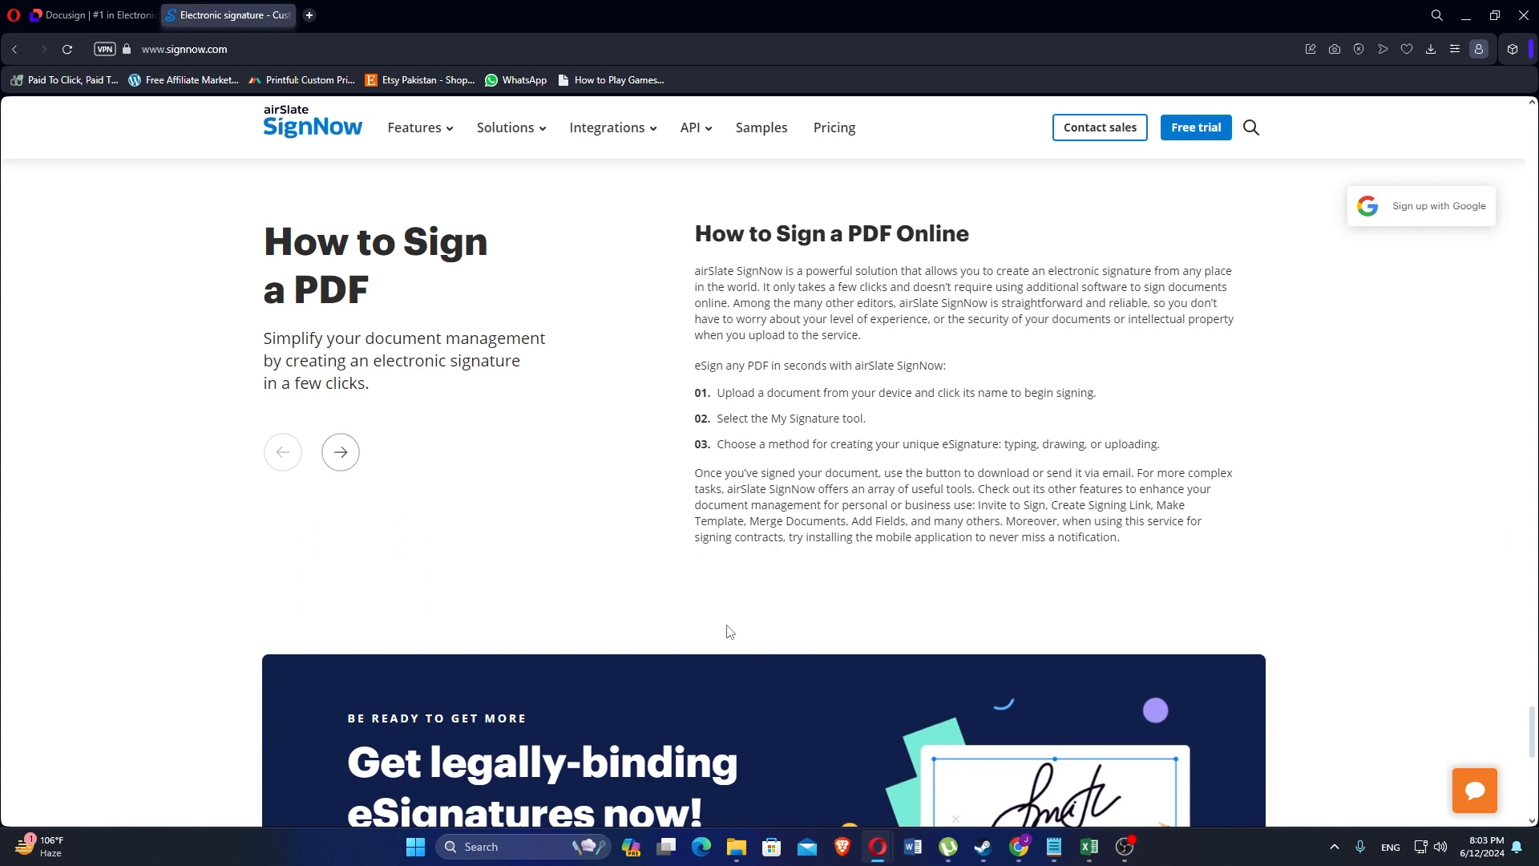
pyautogui.moveTo(637, 574)
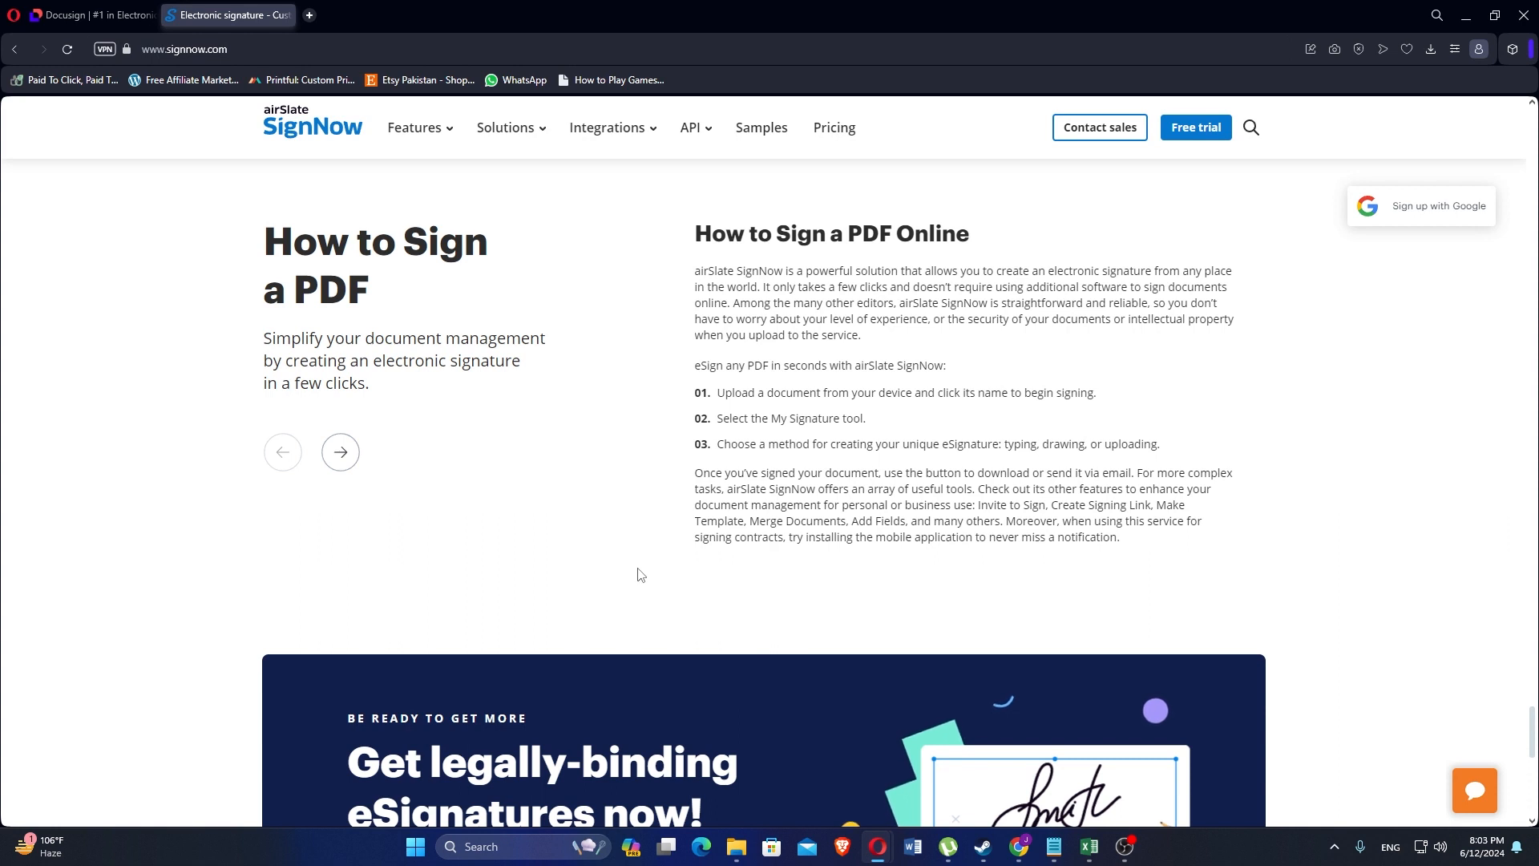
# - Scroll to the bottom of the SignNow homepage to show the footer links
pyautogui.scroll(-3)
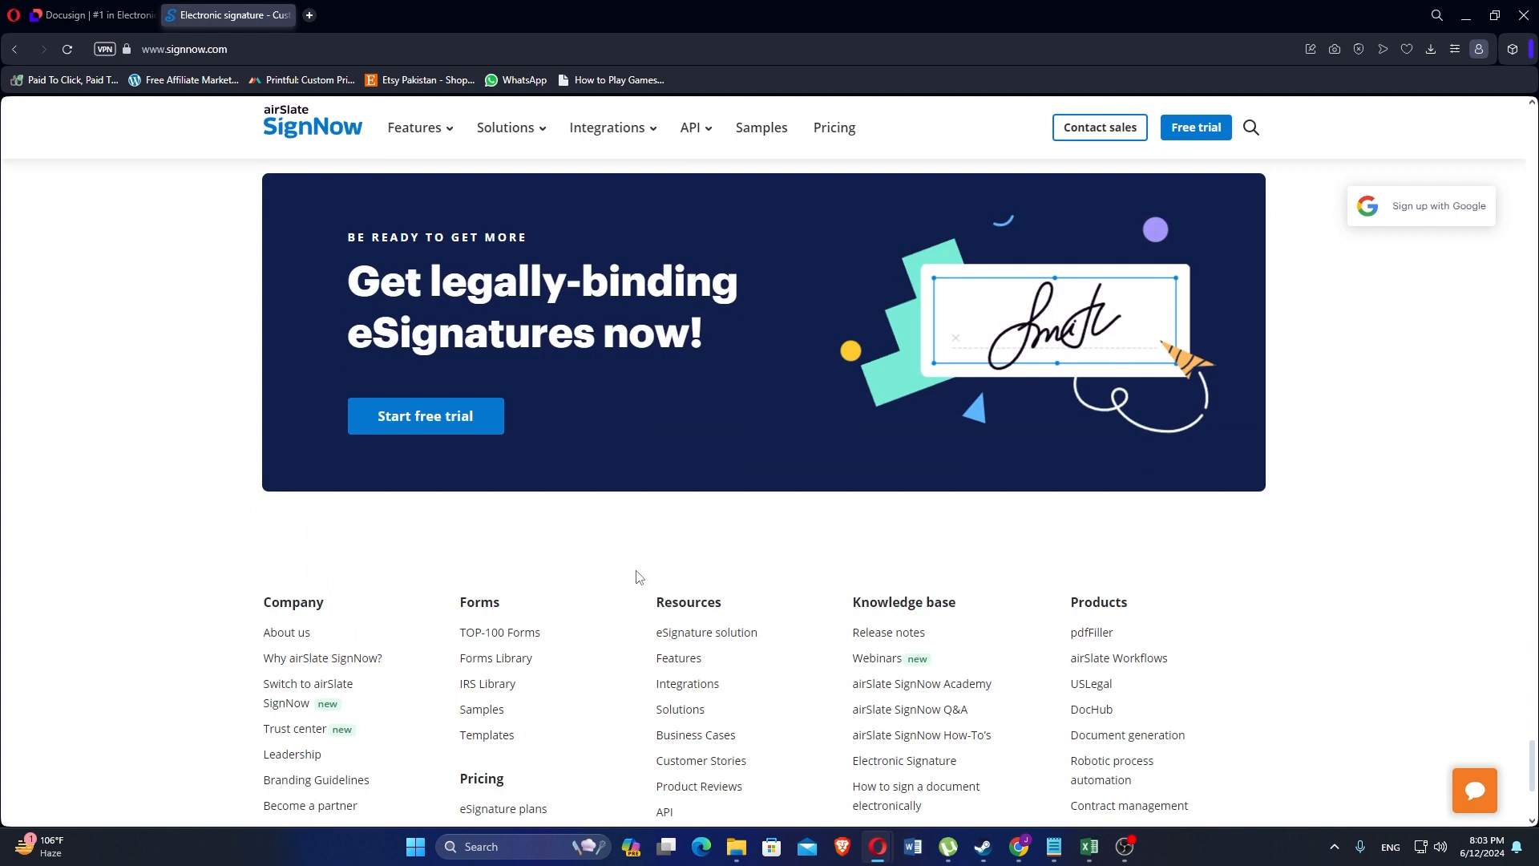
pyautogui.scroll(-3)
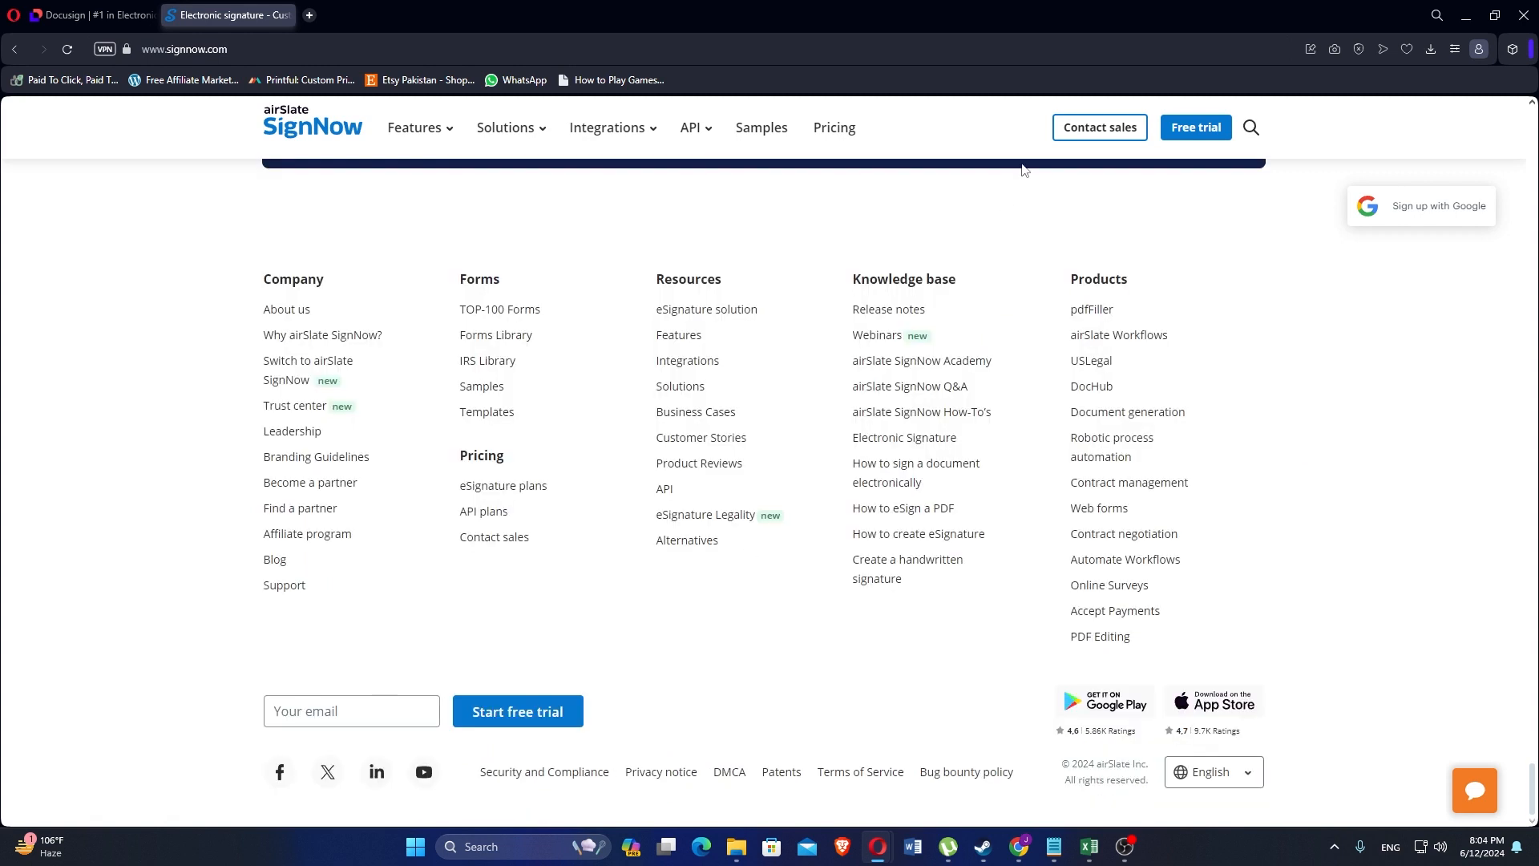